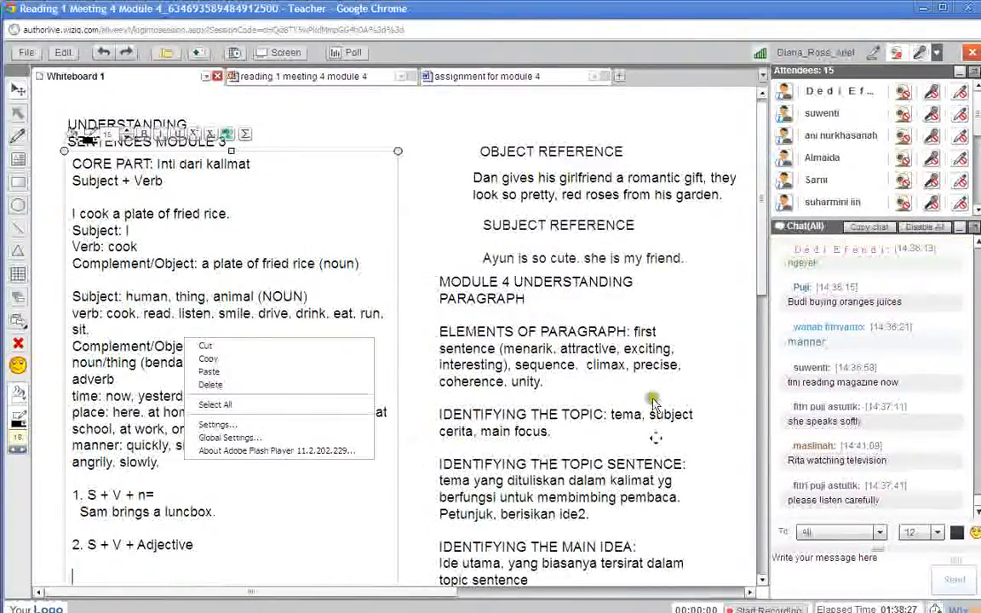
Start a whiteboard text box listing '1. S + V + n' and '2. S + V + adjective'
scroll(down, 3)
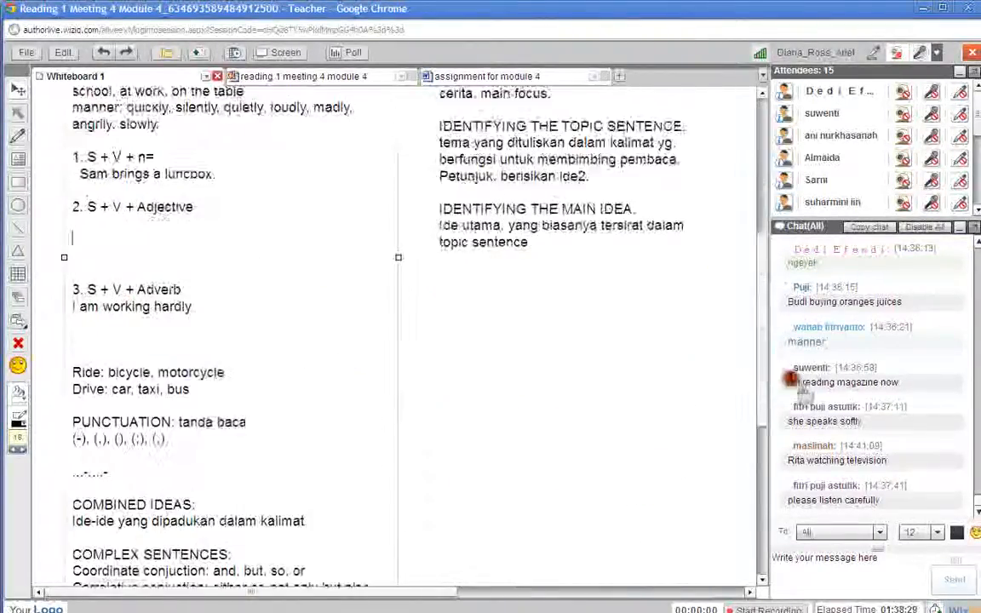
scroll(down, 3)
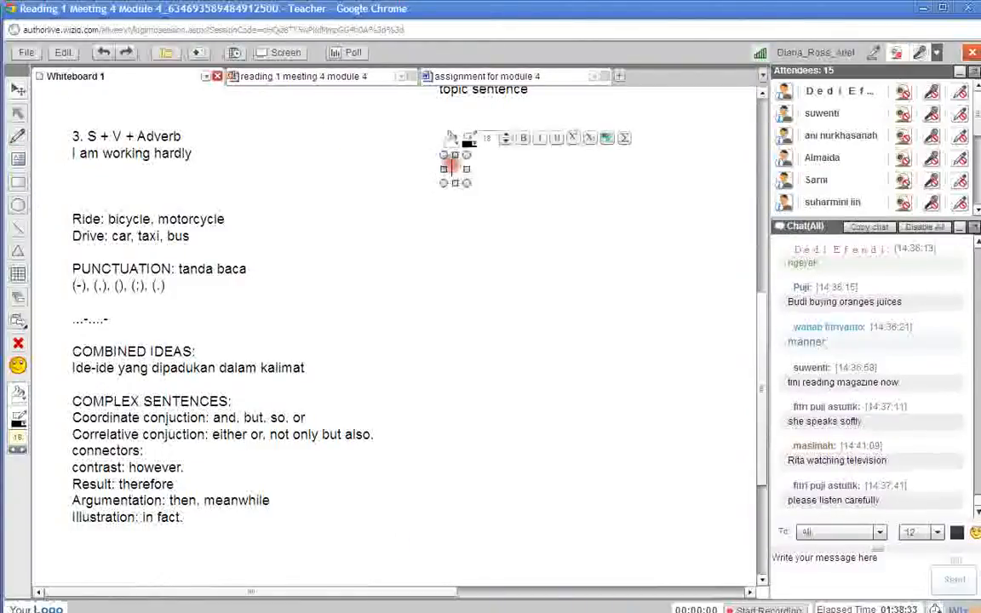
text(018567915)
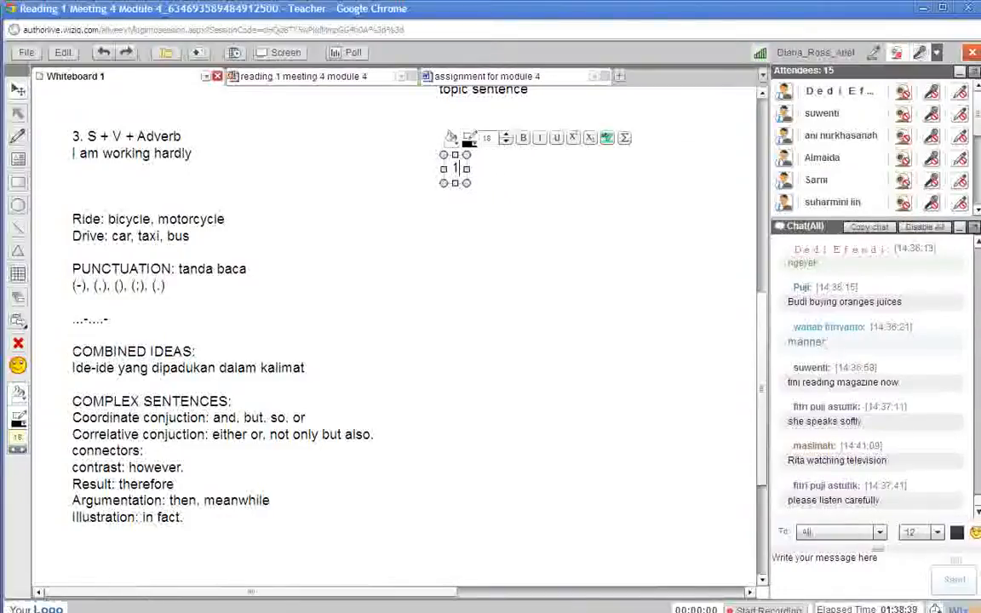
text(S)
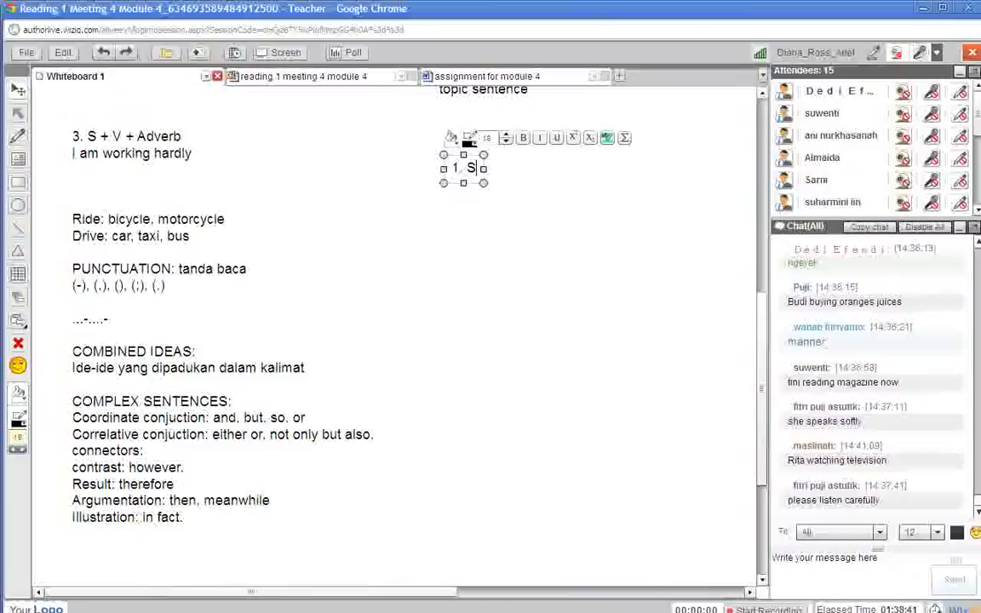
text(+ V +)
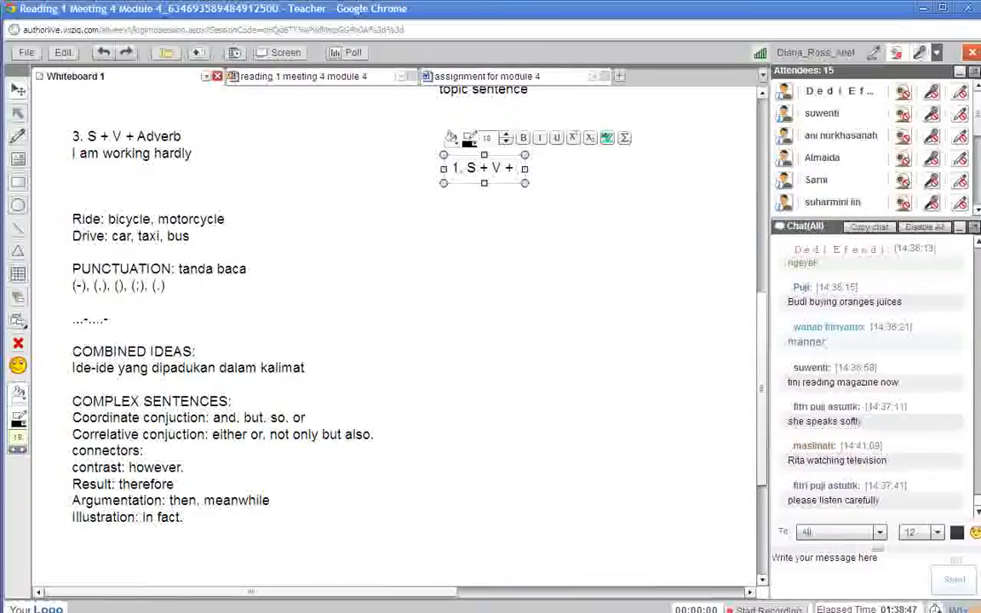
text(n)
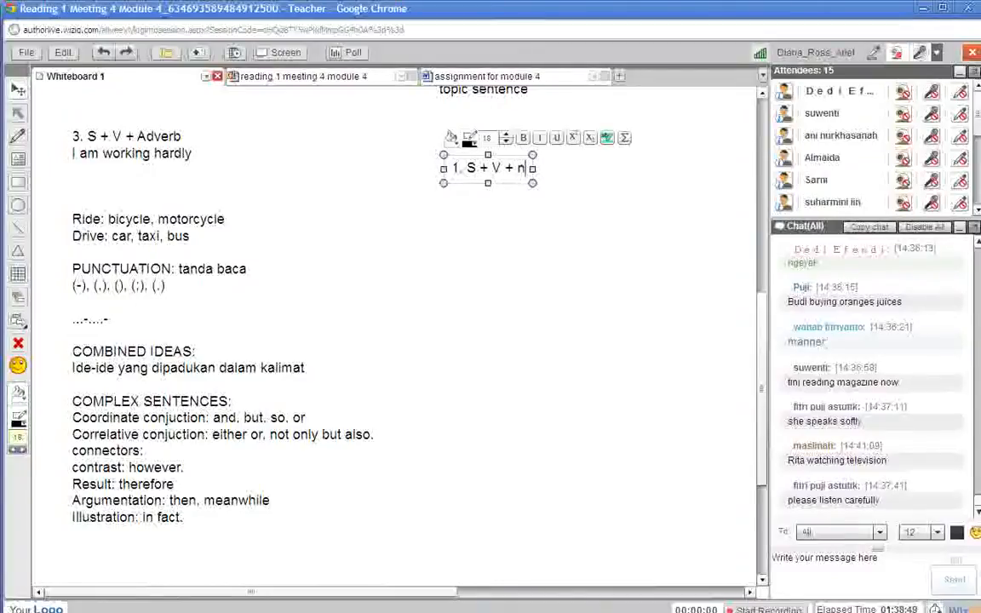
text(2)
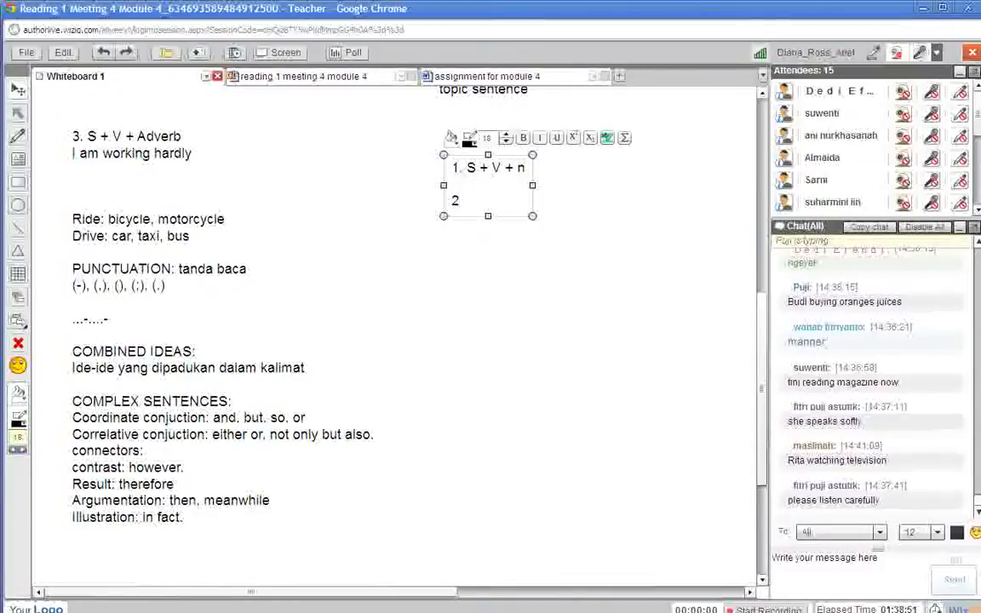
text(S)
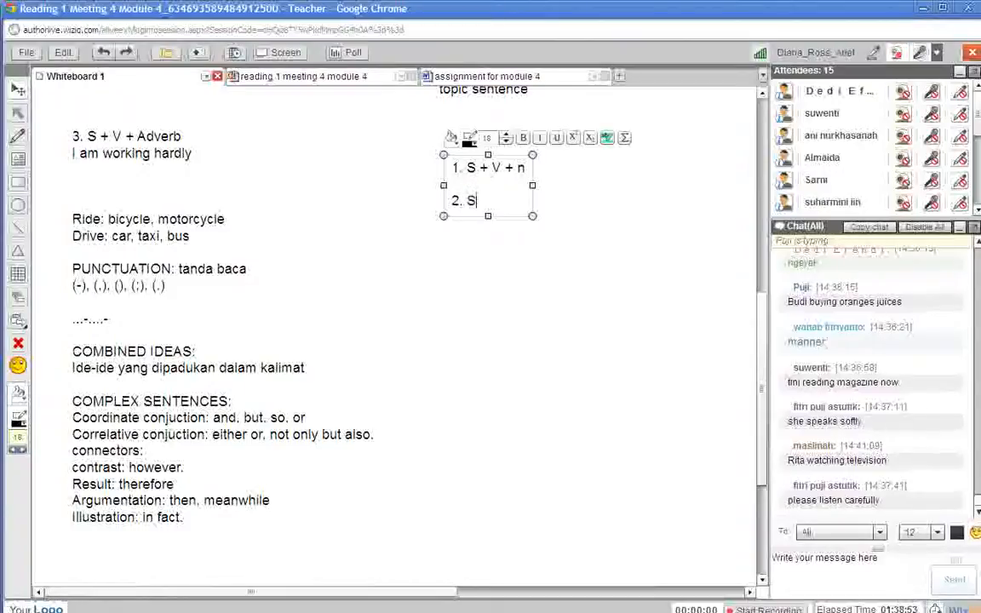
text(+)
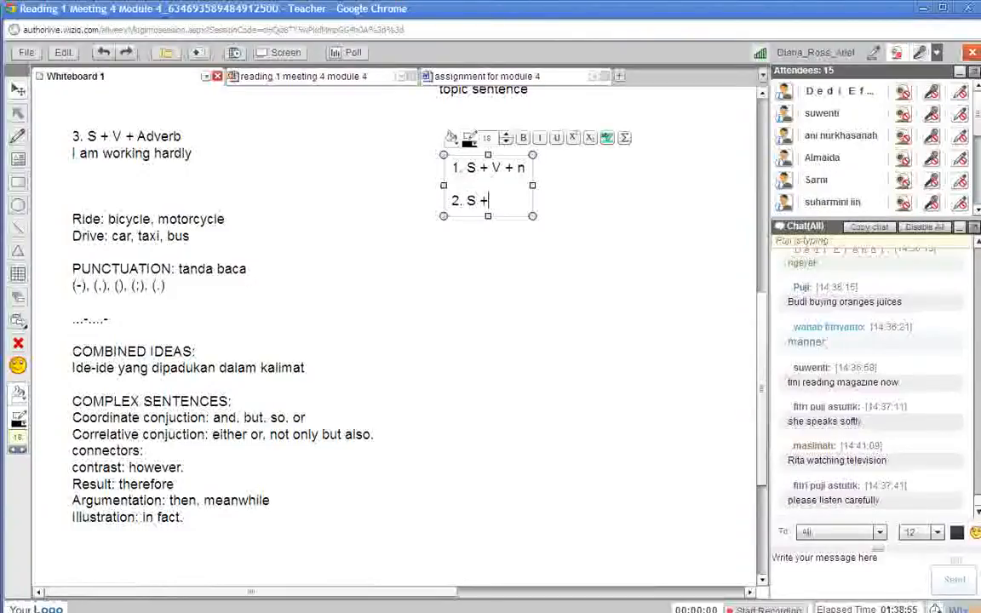
text(V)
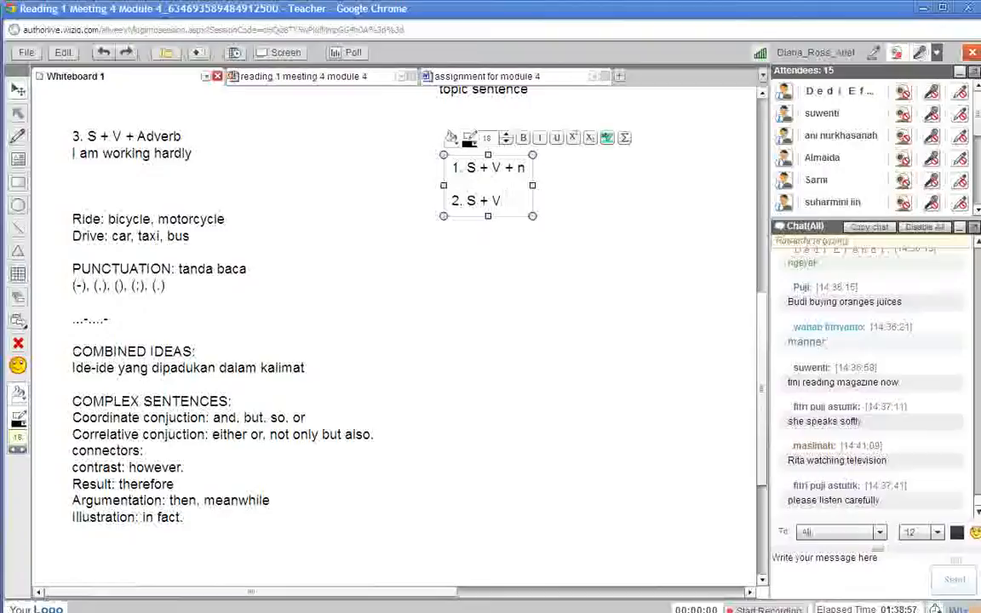
text(+)
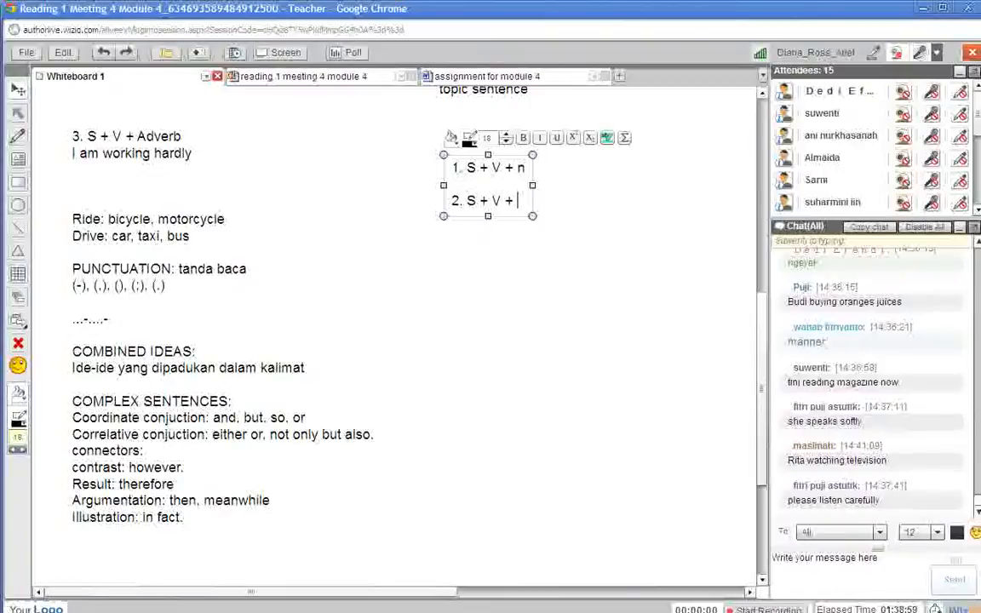
text(adjective)
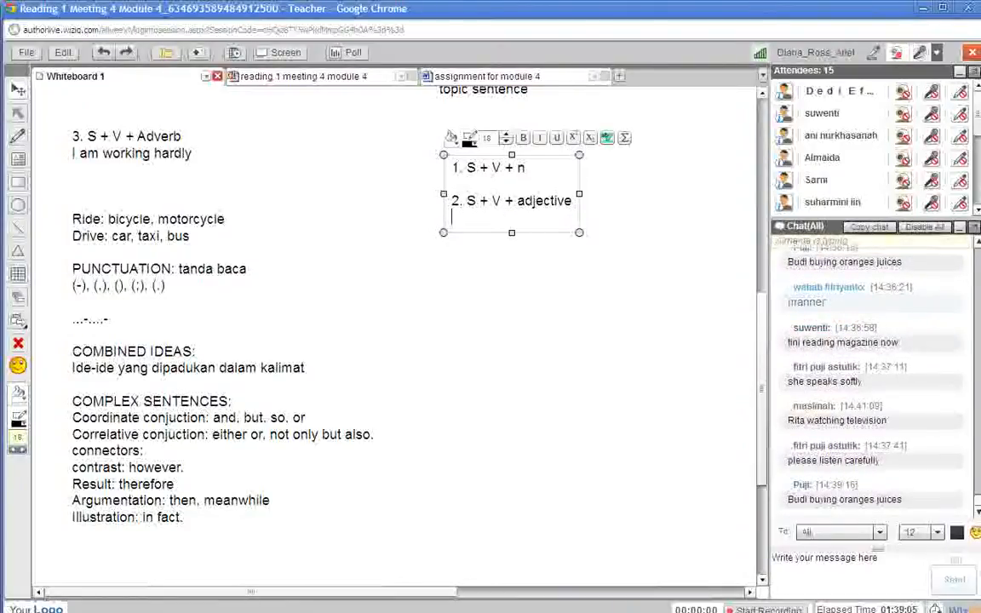
Begin the third numbered pattern as '3. S + V + A'
text(3.)
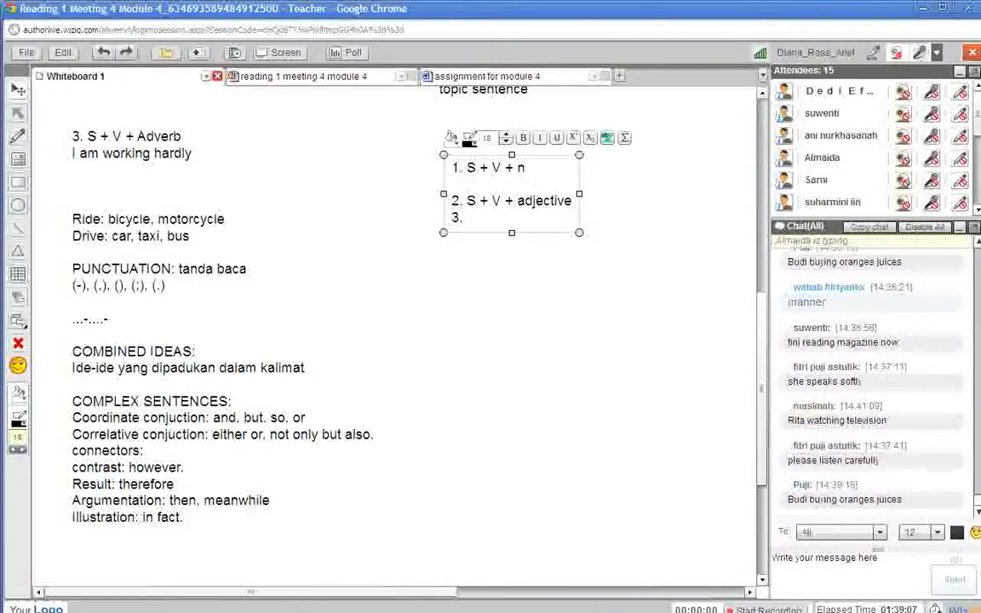
text(S +)
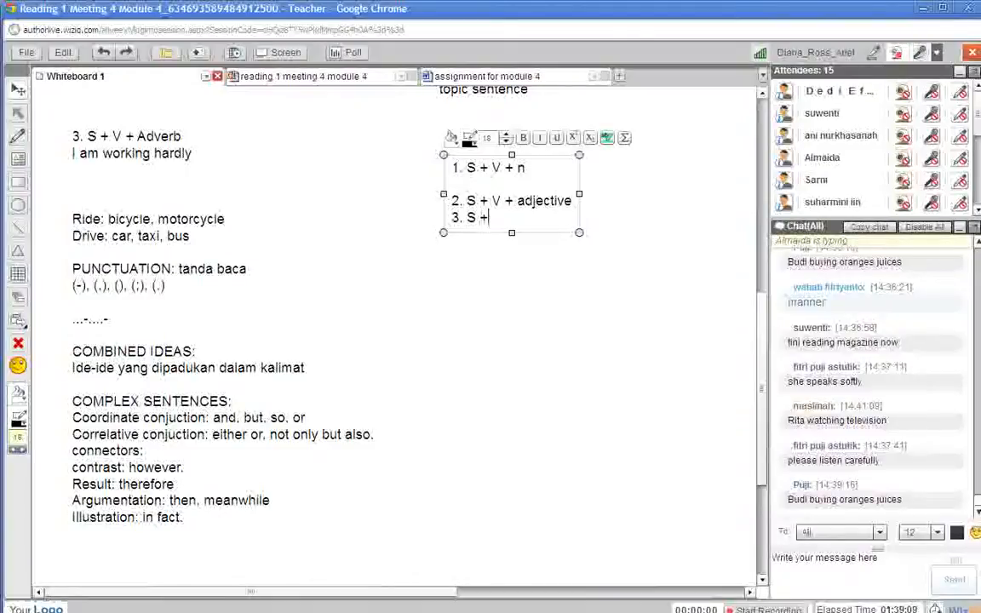
text(V)
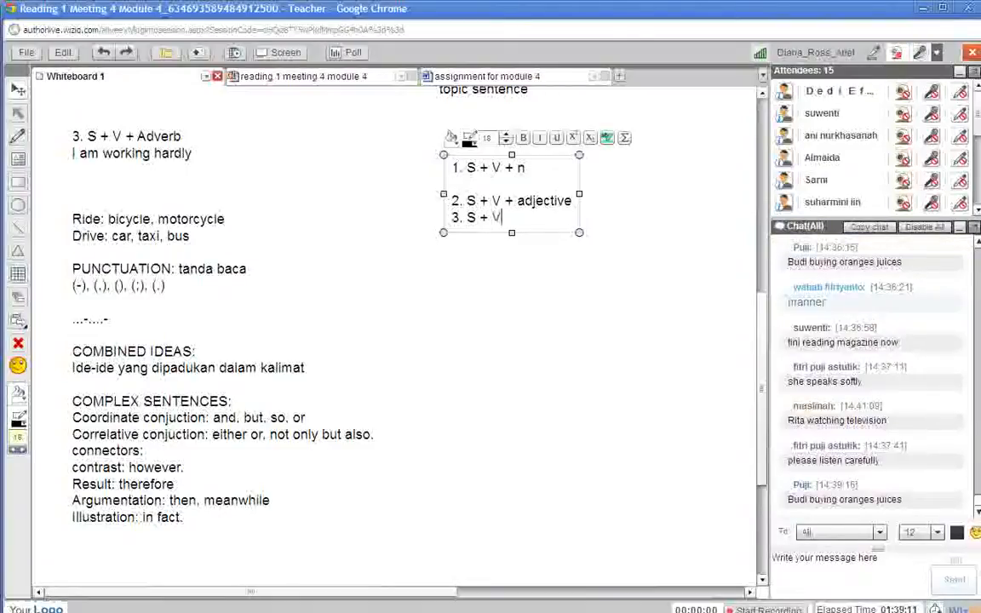
text(A)
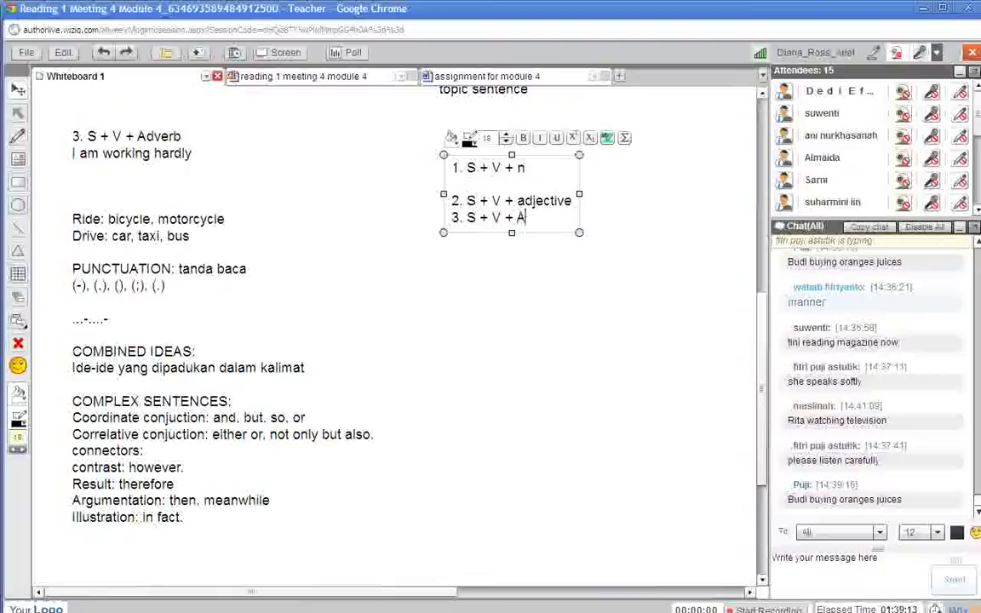
Complete '3. S + V + Adv.' and add examples 'Tiny reads magazine.' and 'she speaks softly'
text(dv.)
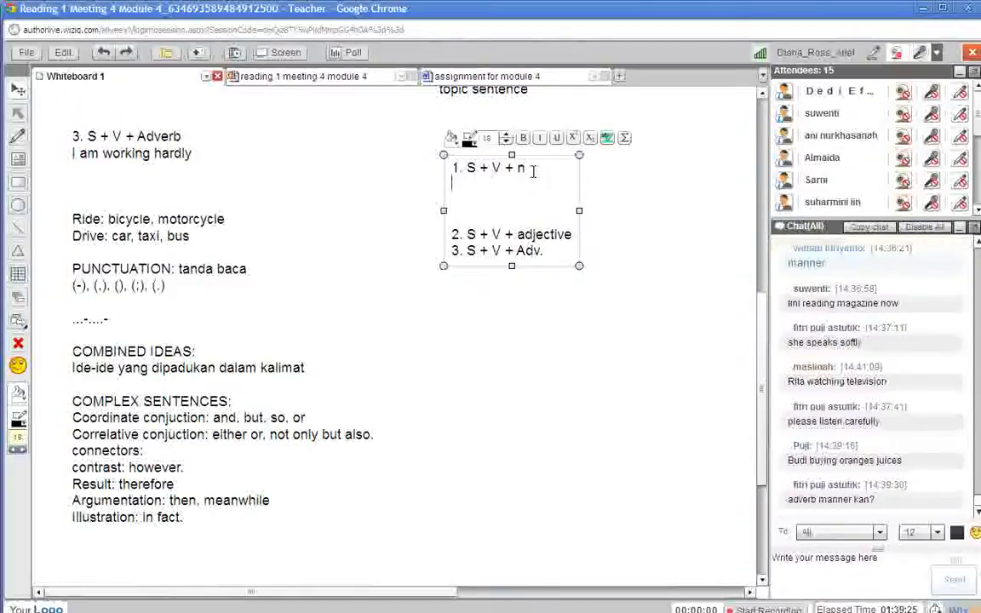
text(Tiny reads magazine.)
text(she spe)
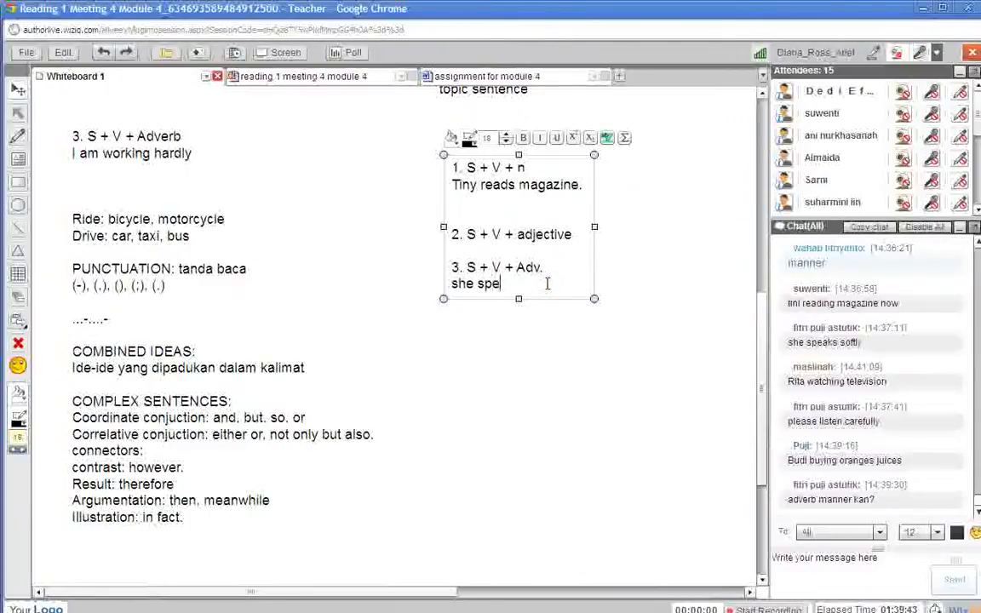
text(aks softly)
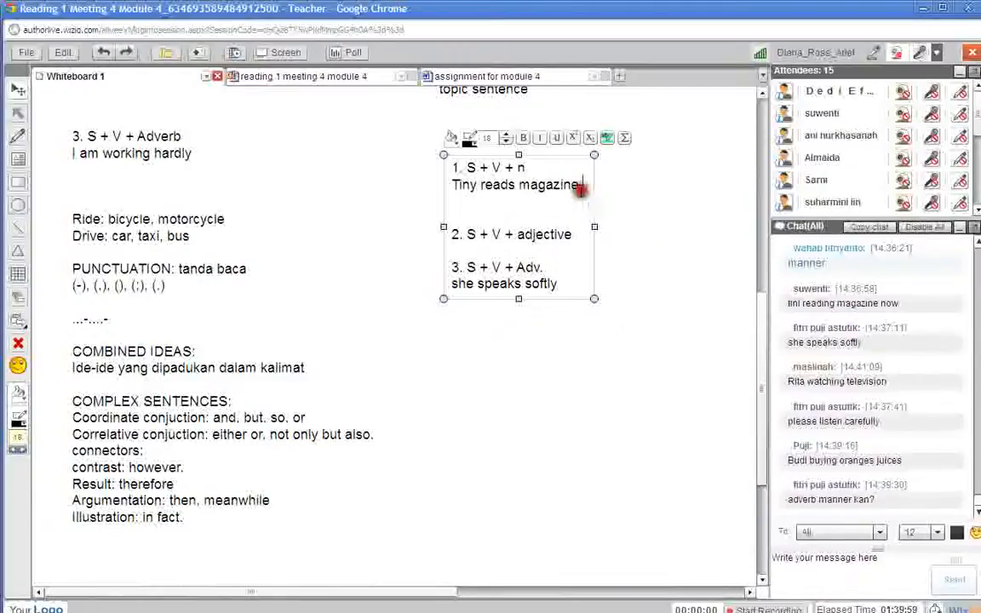
Finish the adverb example 'I work hardly.' in the sentence-pattern text box
text(Budi buys)
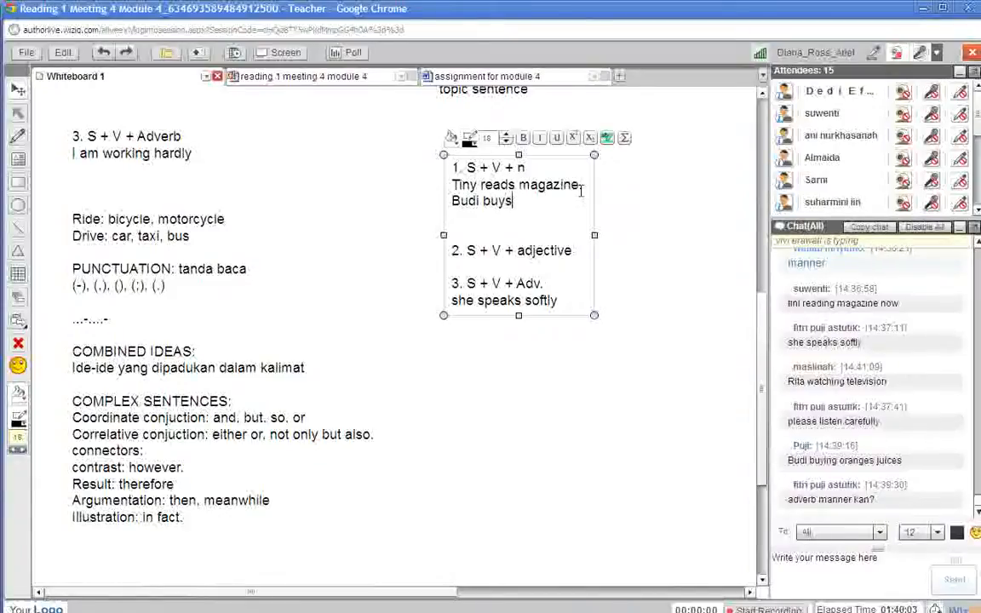
text(oranges.)
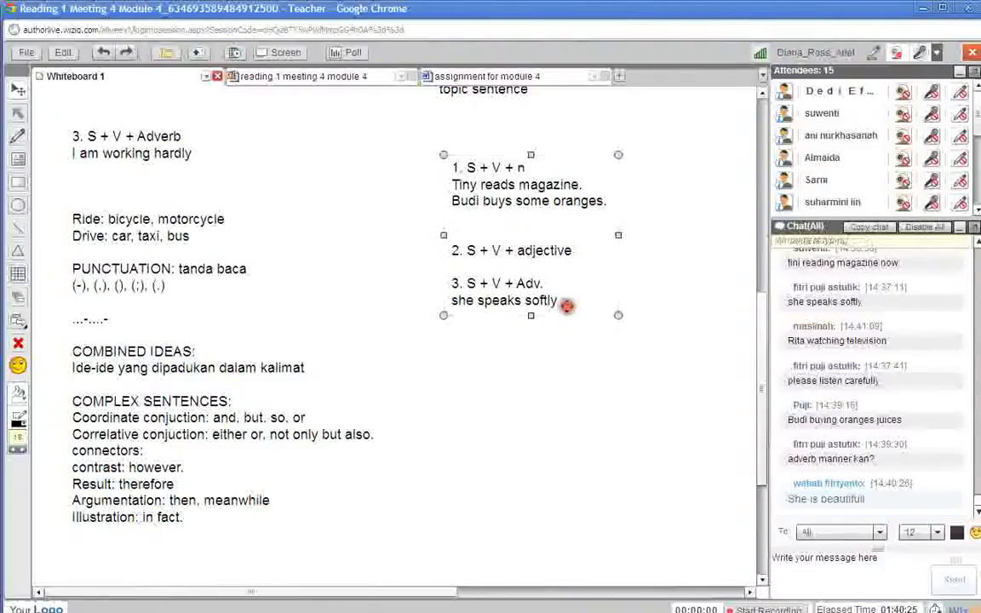
click(503, 300)
text(I work hard)
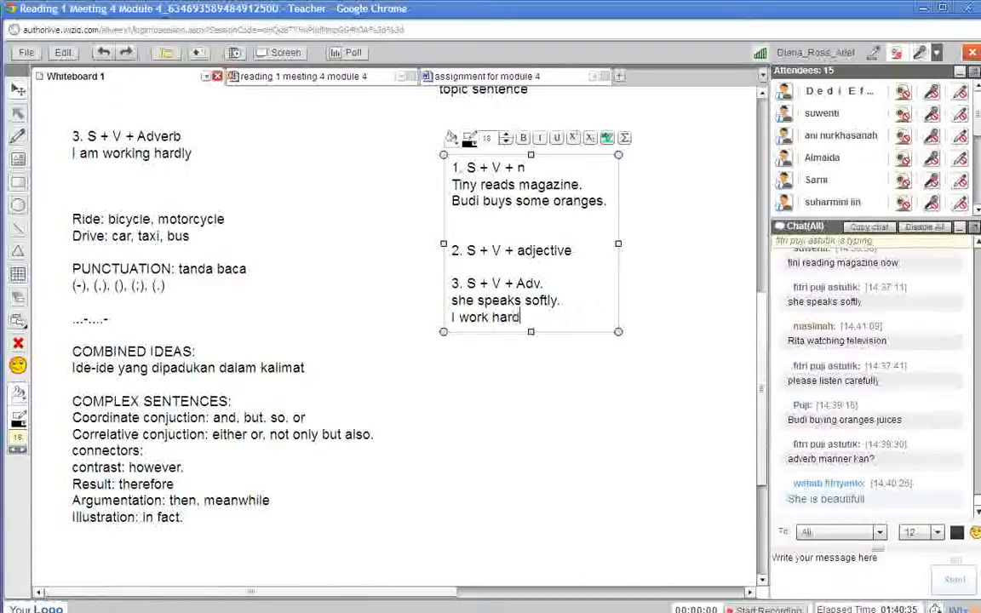
text(ly.)
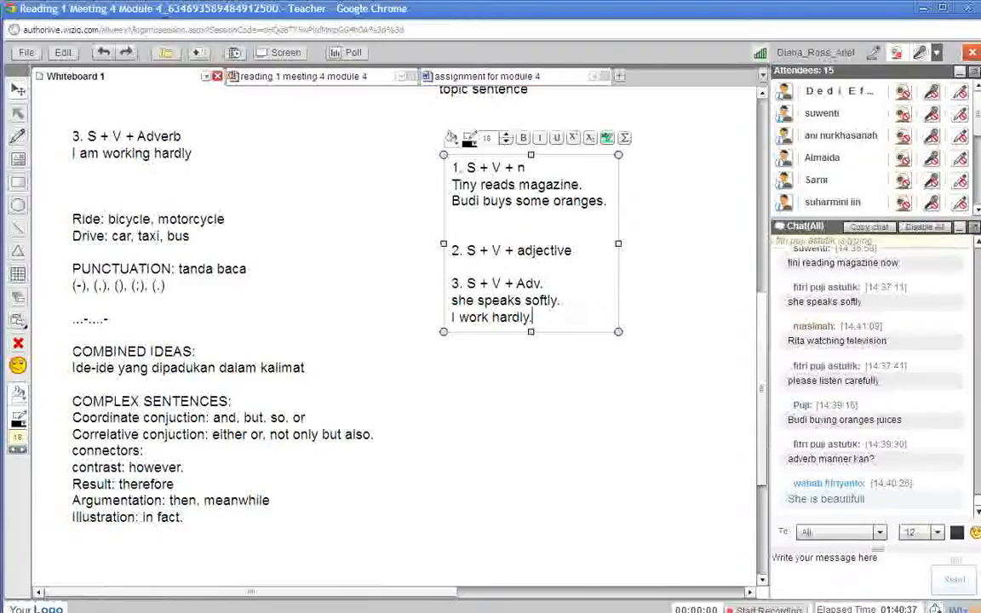
Add 'I am working hardly.' and 'She speaks softly.' under the adverb pattern
text(I am wor)
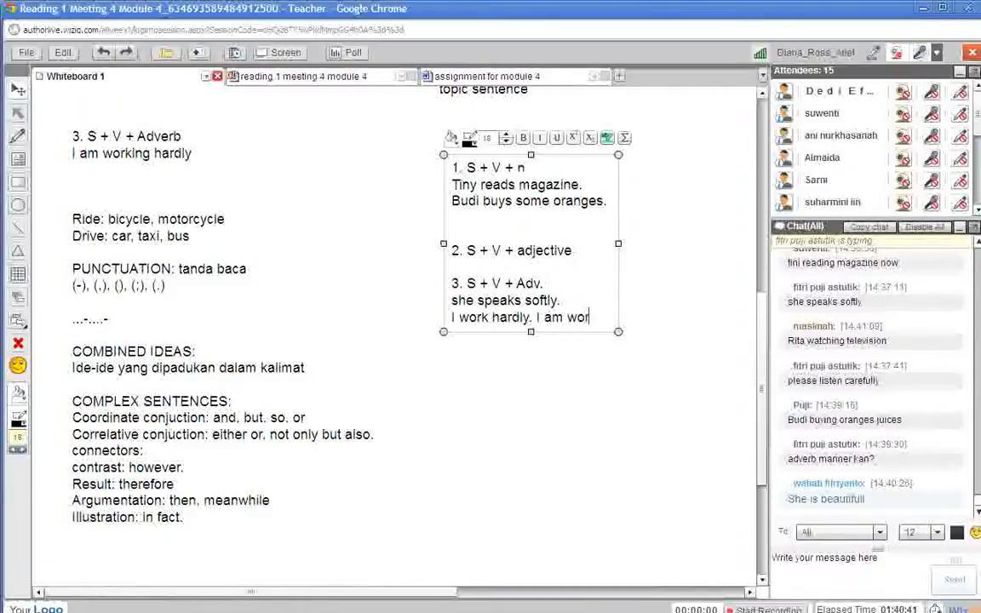
text(king)
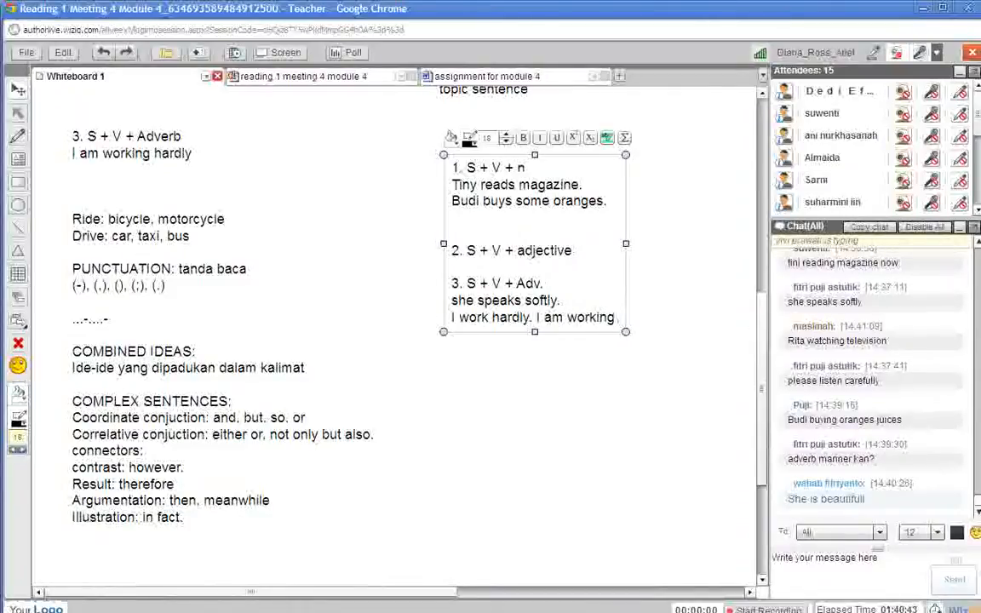
text(hardly.)
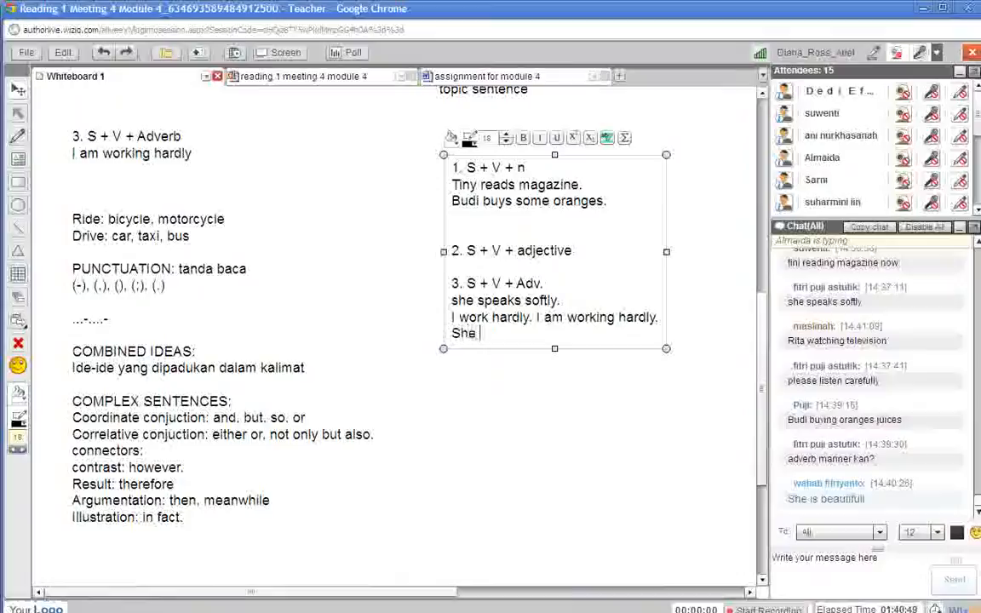
text(speaks)
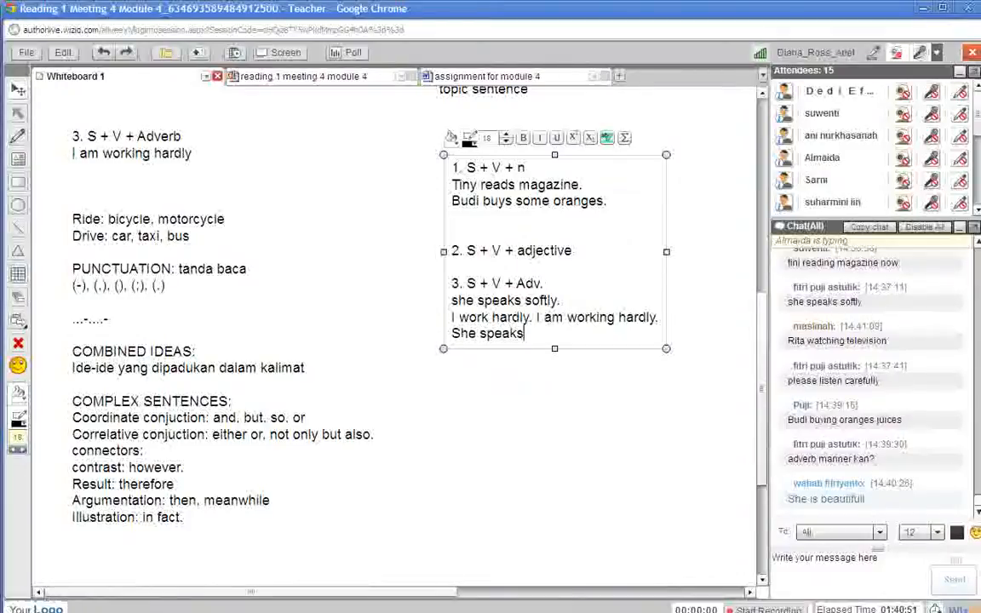
text(sof)
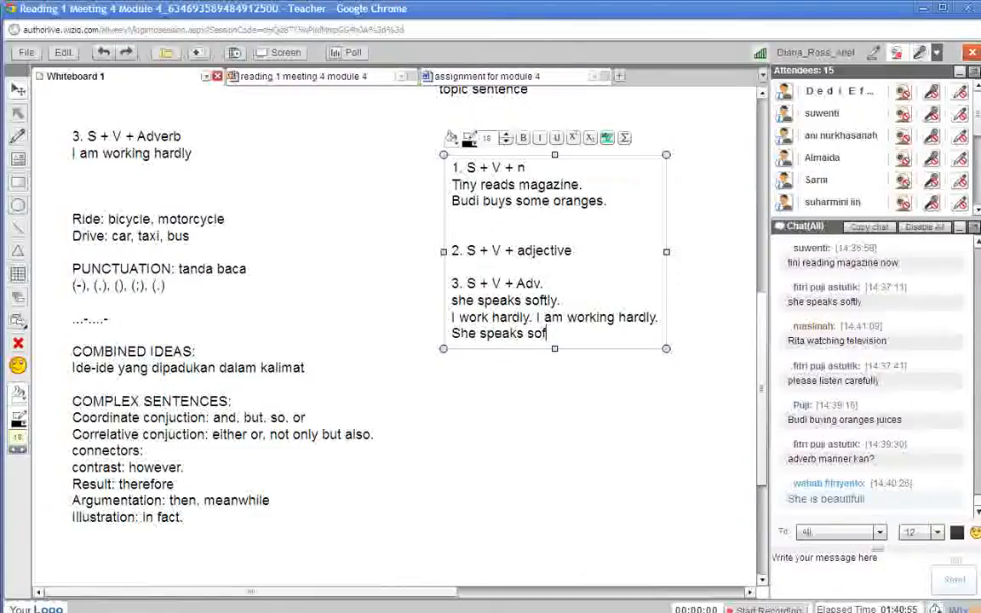
text(tly.)
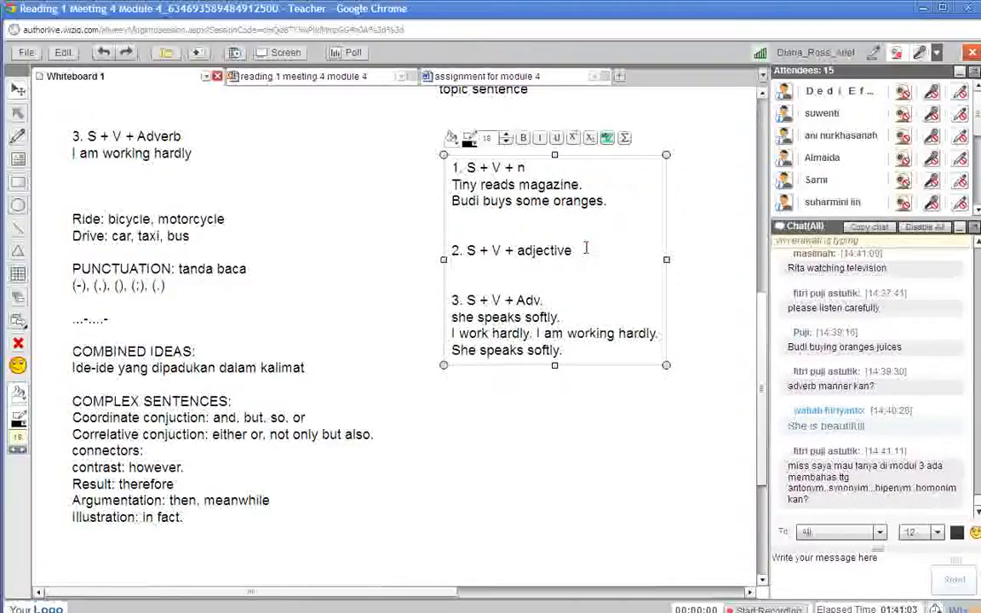
Add the adjective example 'She is beautiful.' under pattern 2 on its own line
text(She)
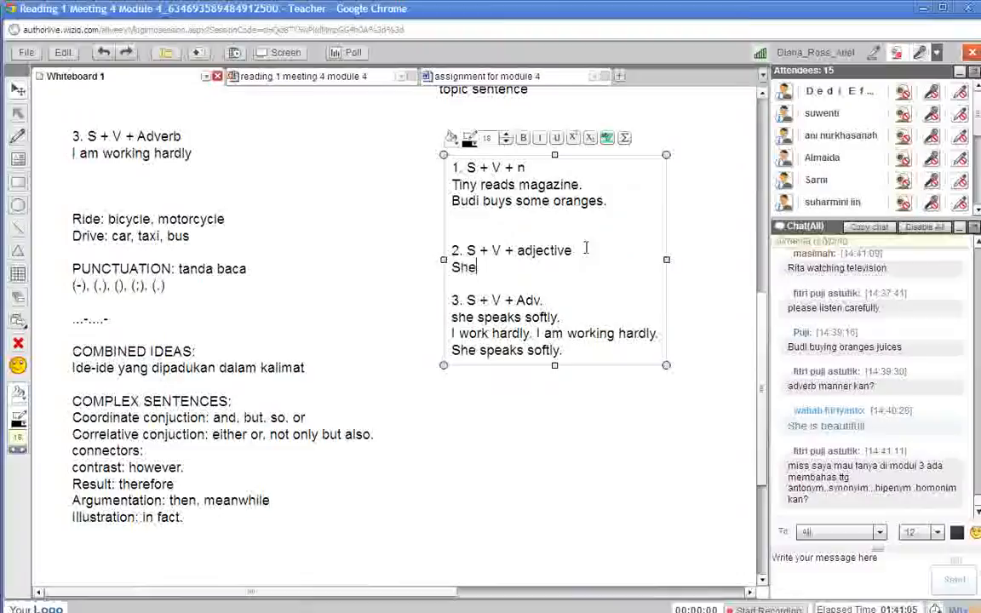
text(is be)
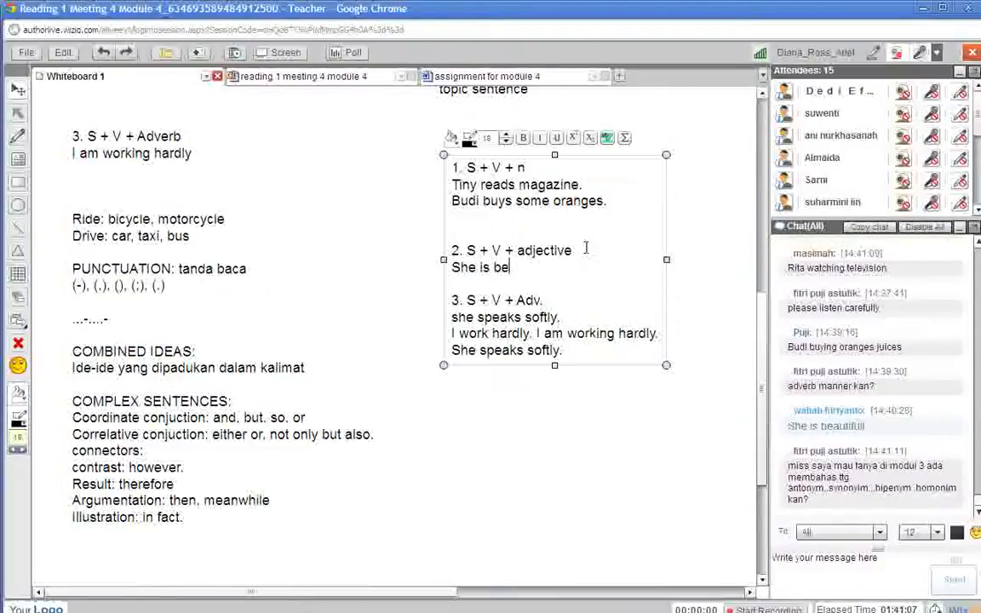
text(aut)
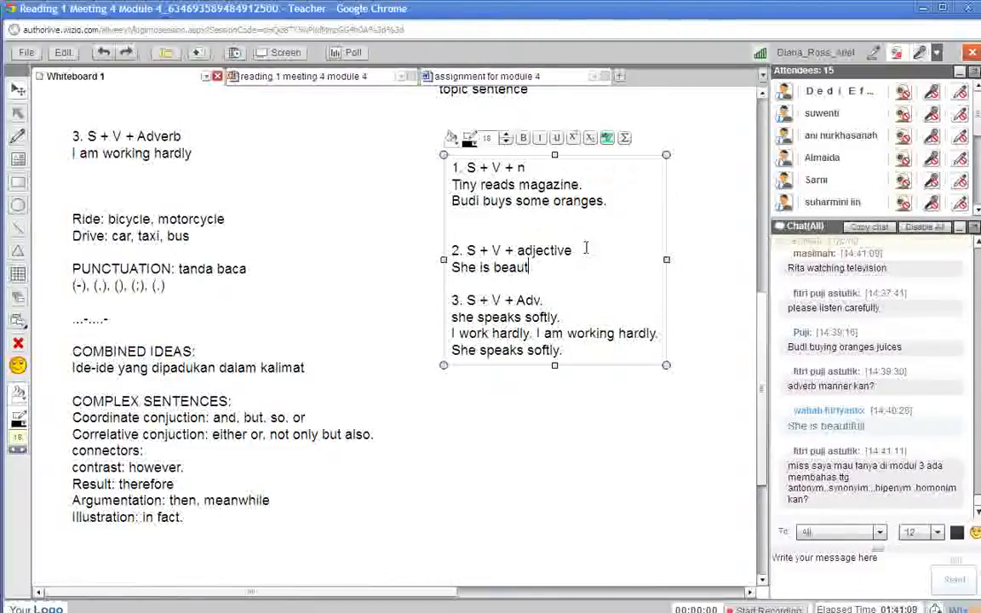
text(ful.)
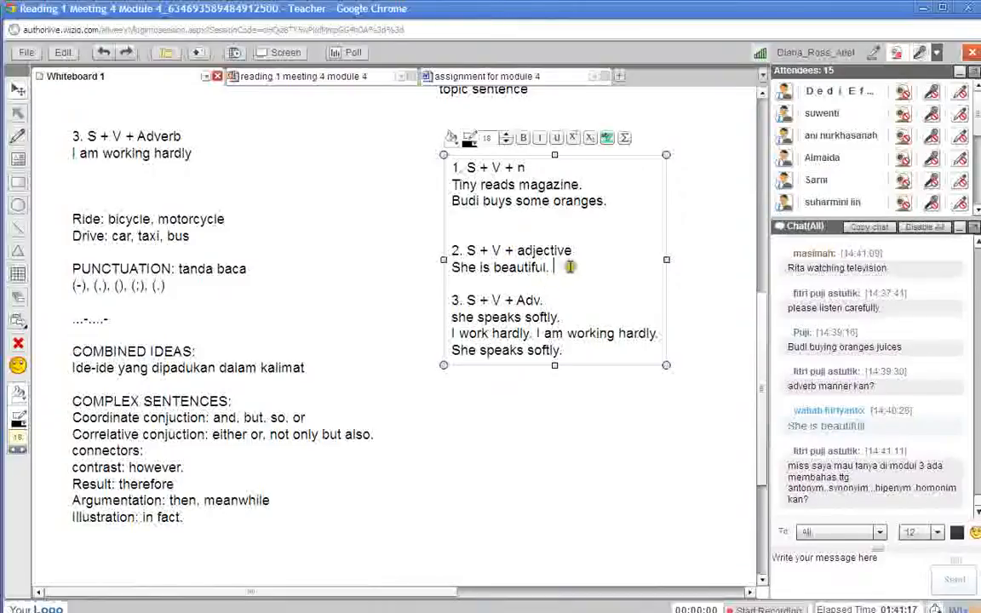
key(Enter)
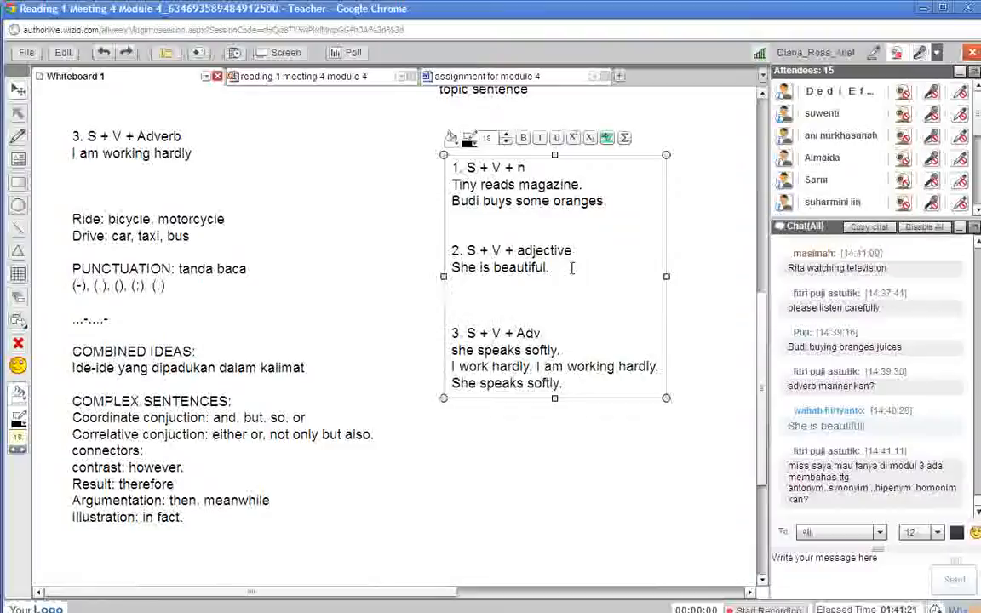
Analyse it as 'S: she', 'V: is (kata kerja)', 'C/O: beatiful.'
text(S:)
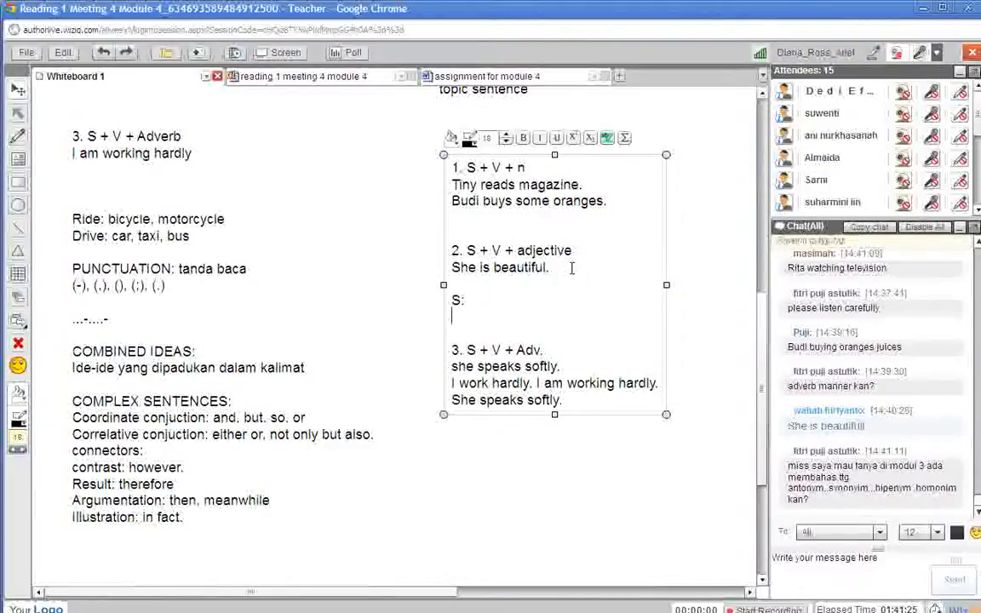
text(V:)
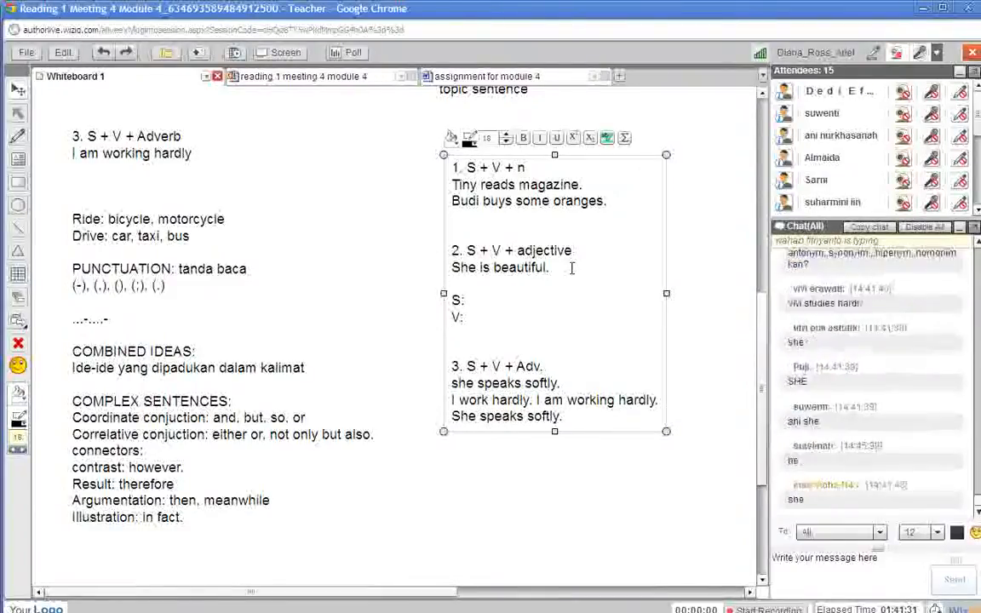
text(C/O:)
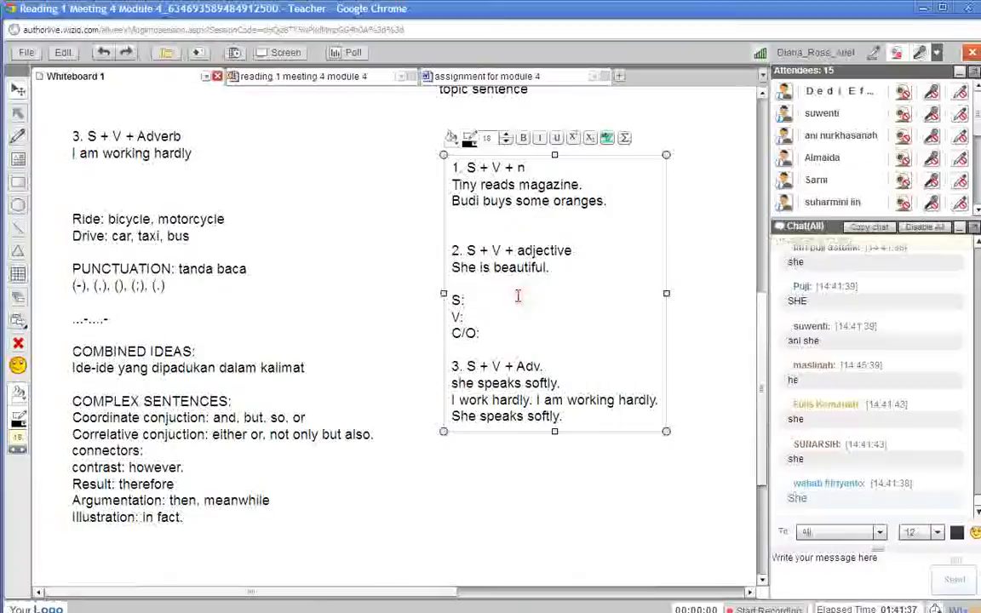
text(she)
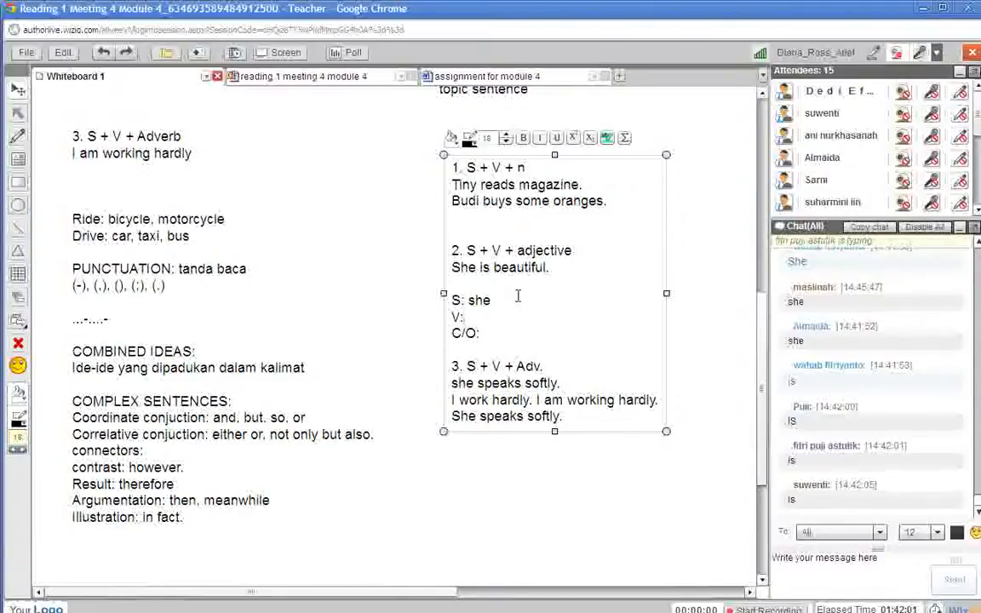
text(is)
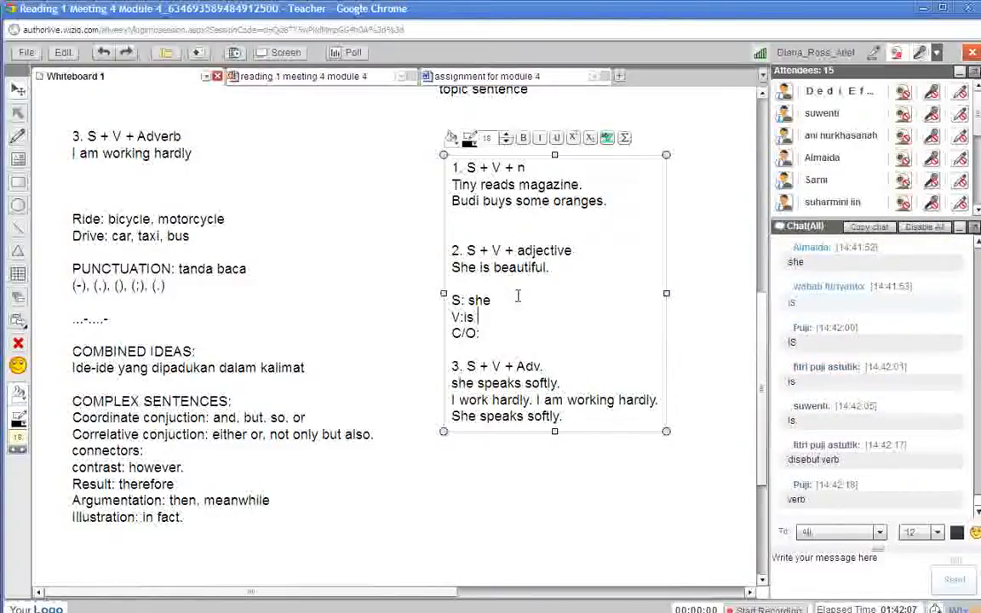
text((k)
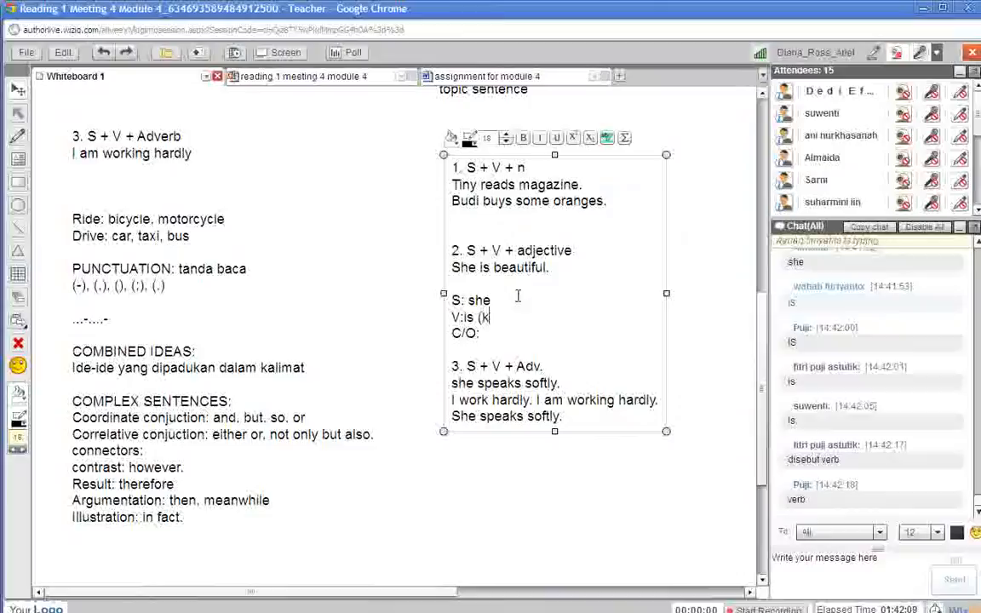
text(ata)
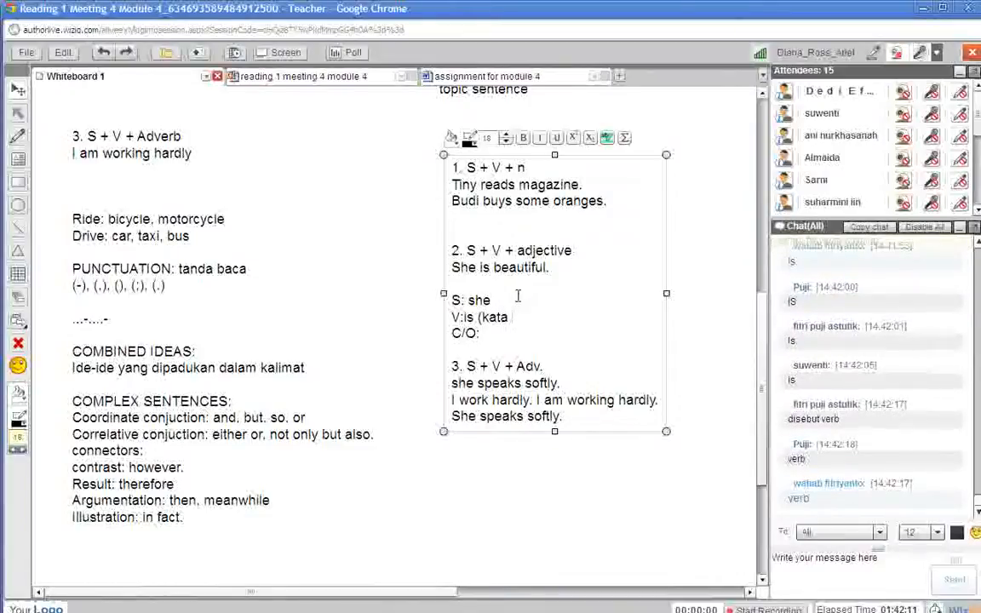
text(kerja)
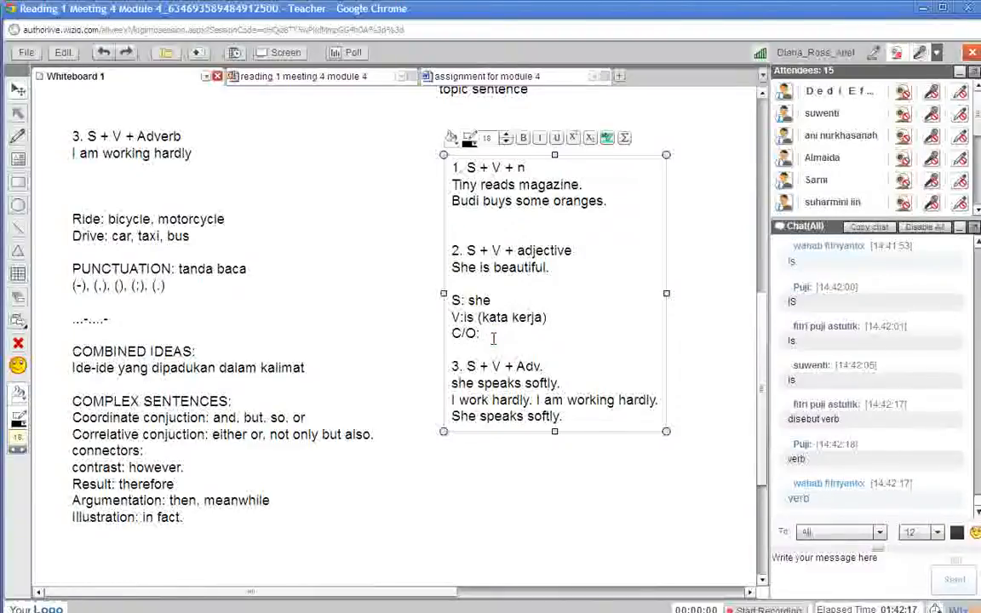
text(beatifu)
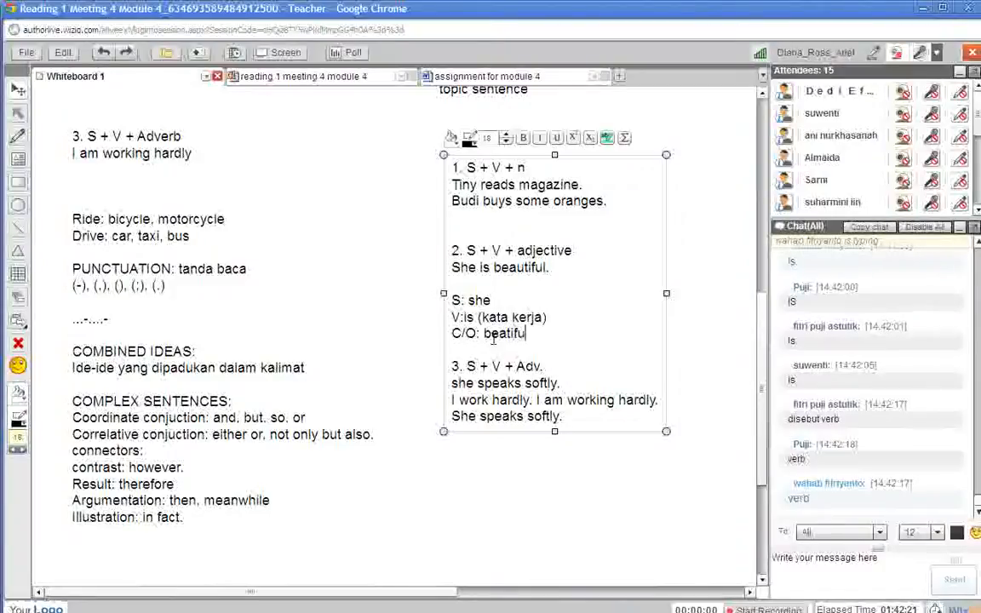
text(l.)
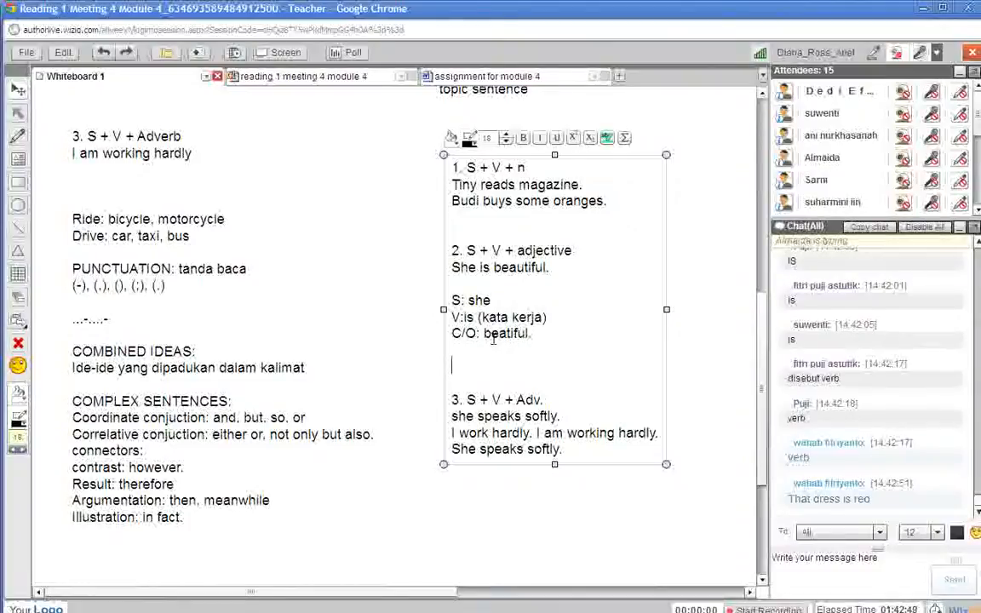
Add the adjective example 'That dress is red.'
text(That)
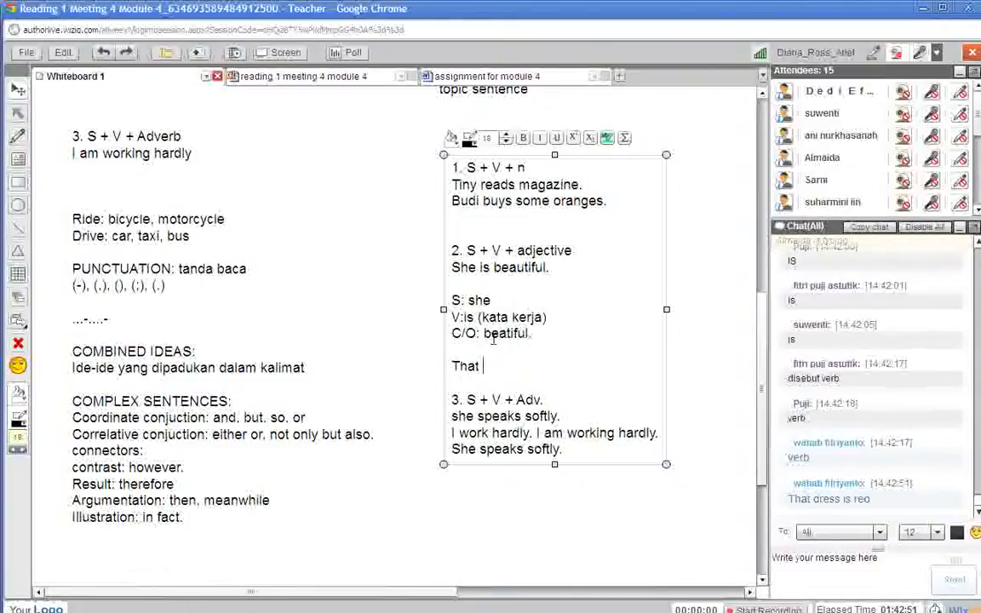
text(dress is)
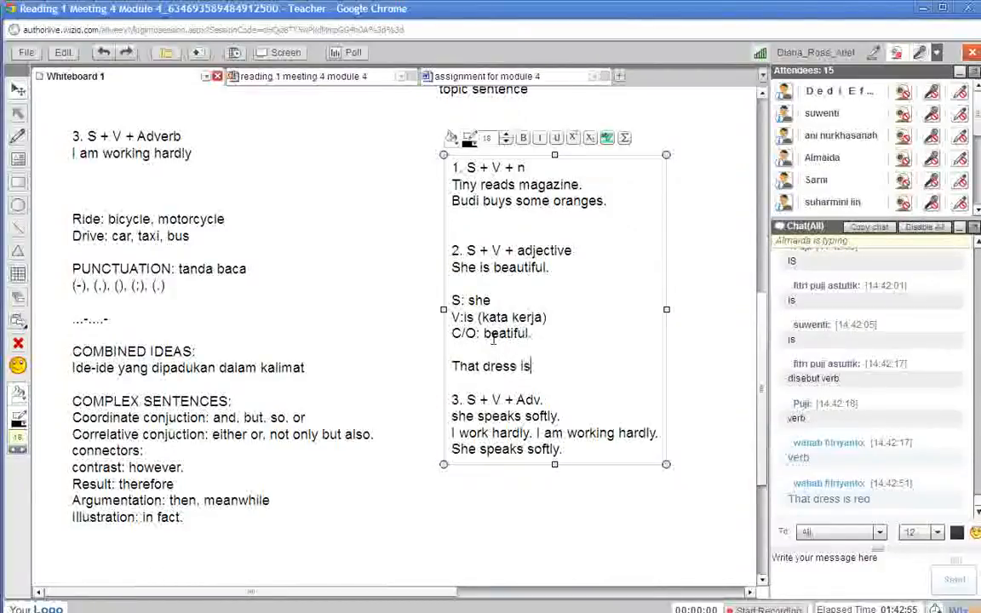
text(red)
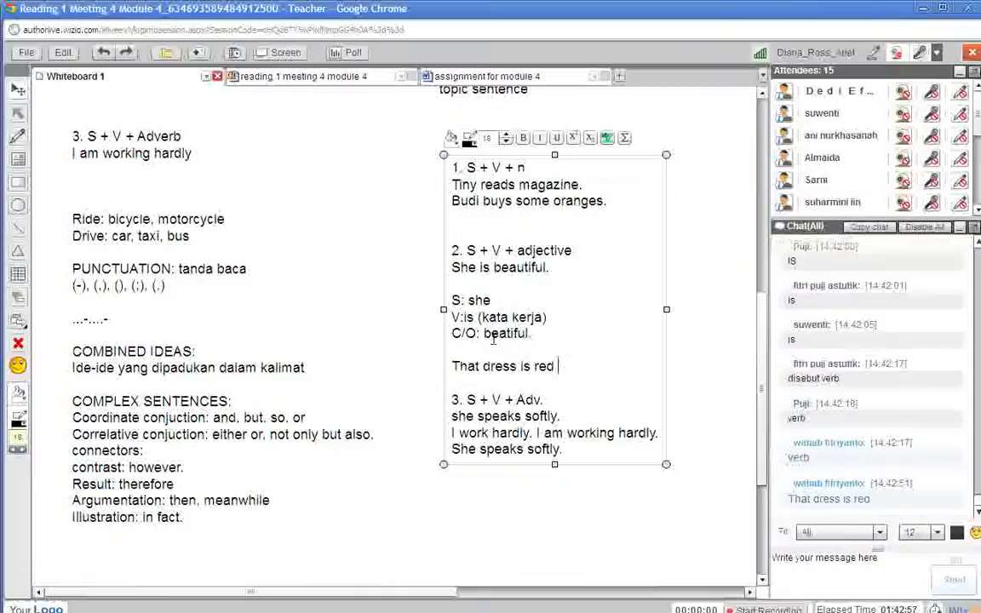
Add 'The test is easy.' below it, correcting the 'esay' typo
text(The)
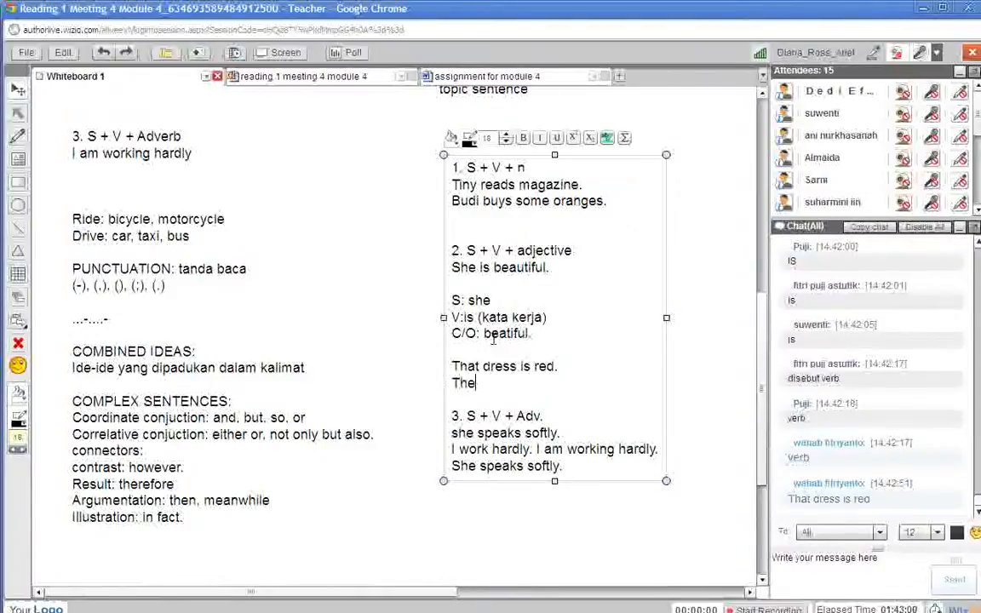
text(test)
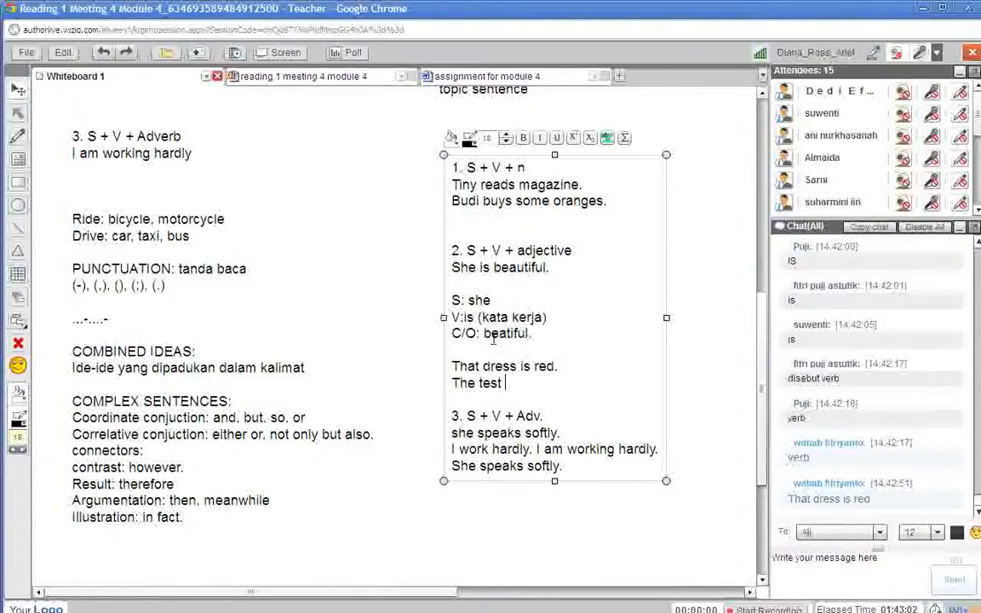
text(is esay)
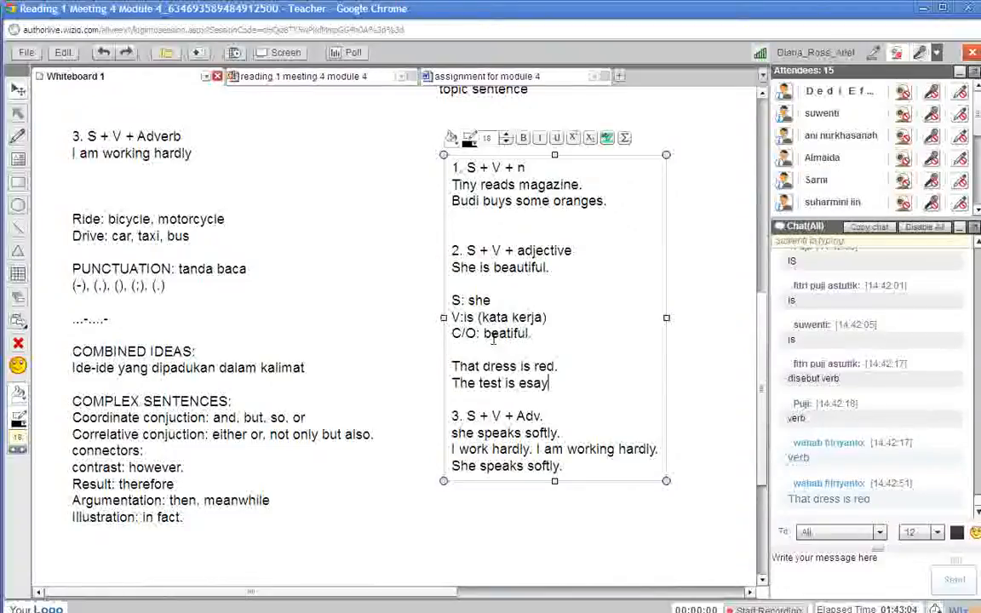
key(BackSpace)
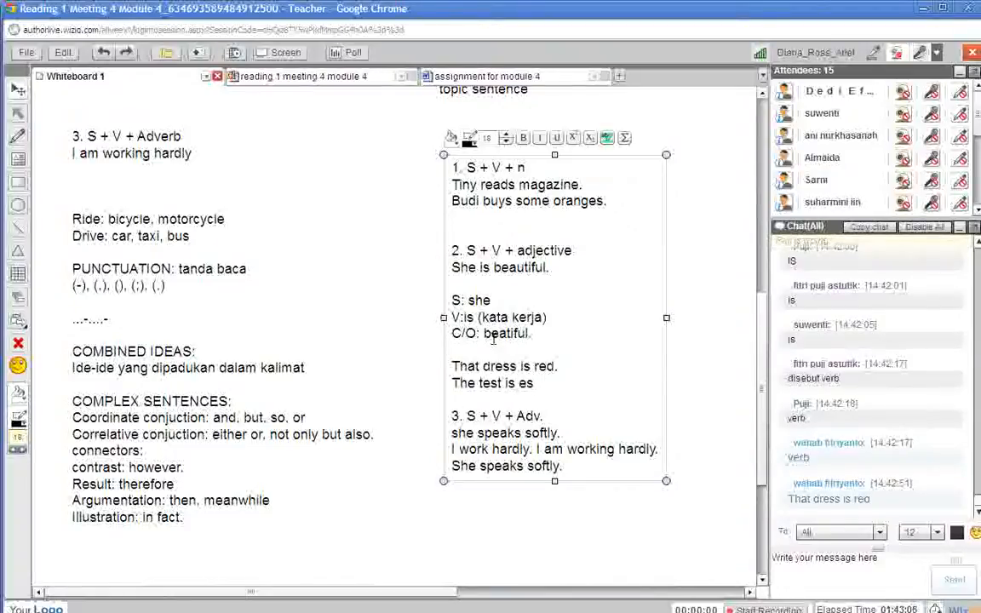
text(asy.)
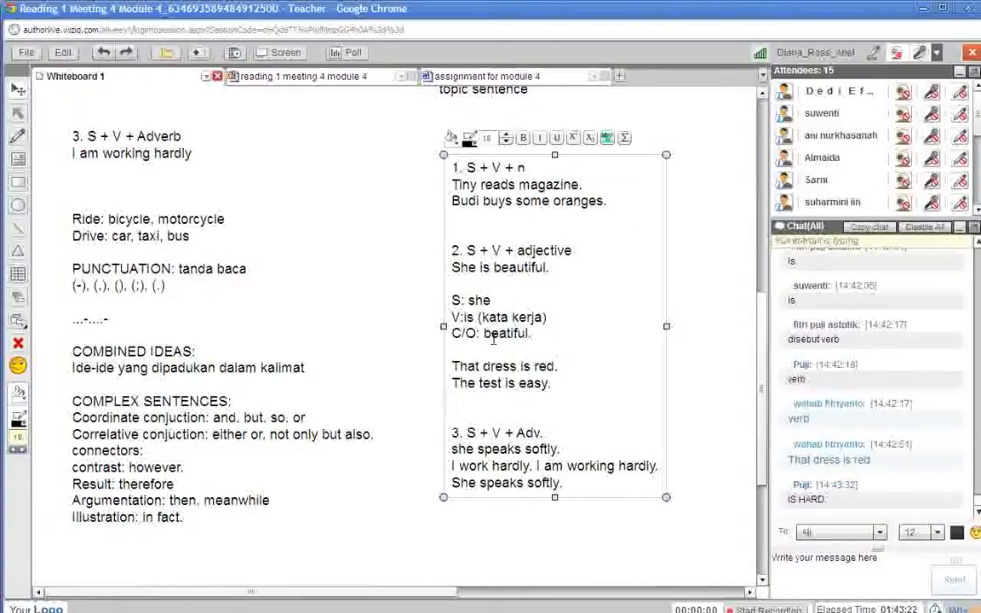
scroll(down, 3)
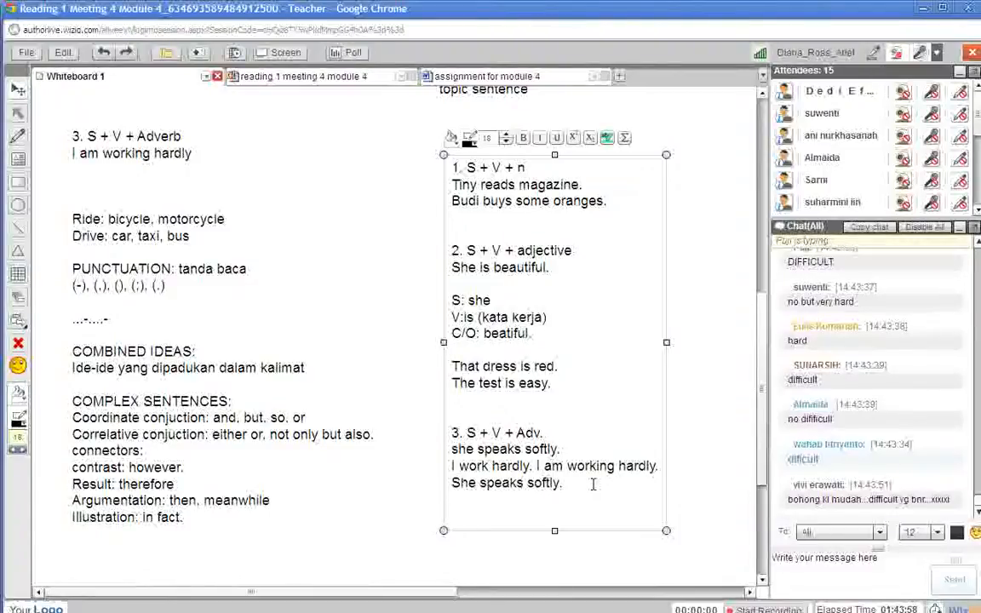
Add the adverb example 'We are studying now.'
text(We are study)
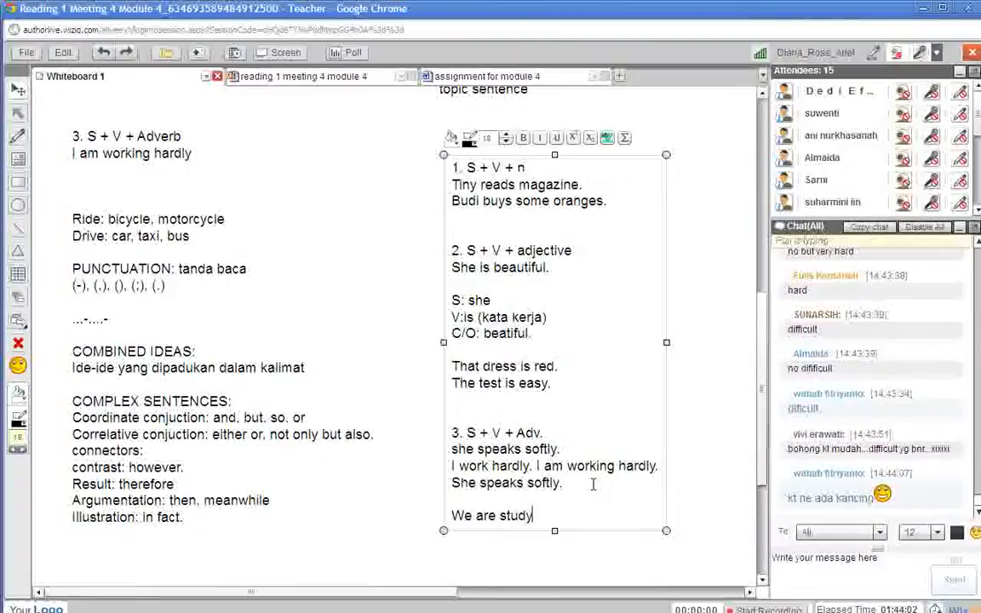
text(ng)
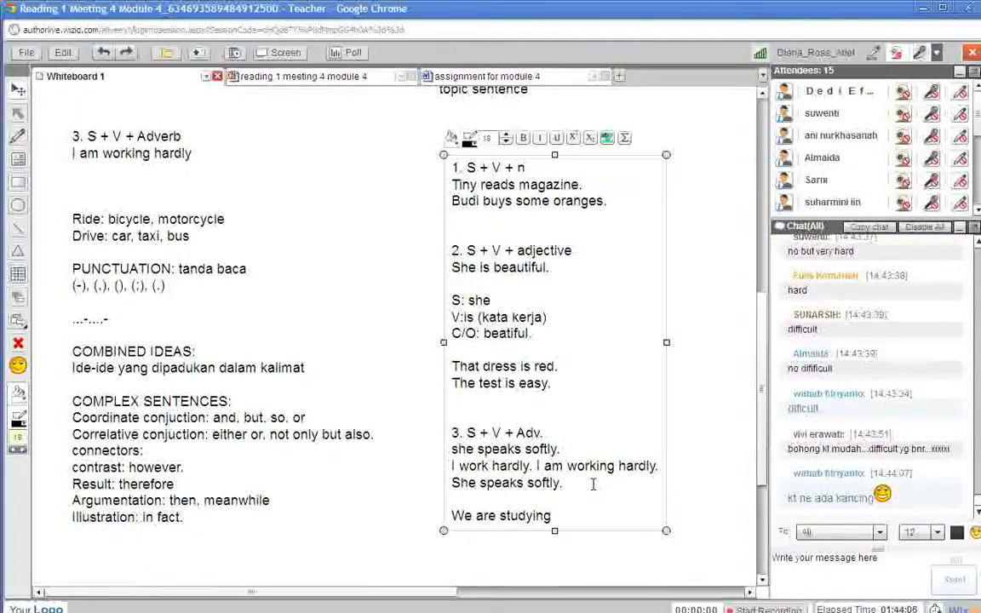
text(now.)
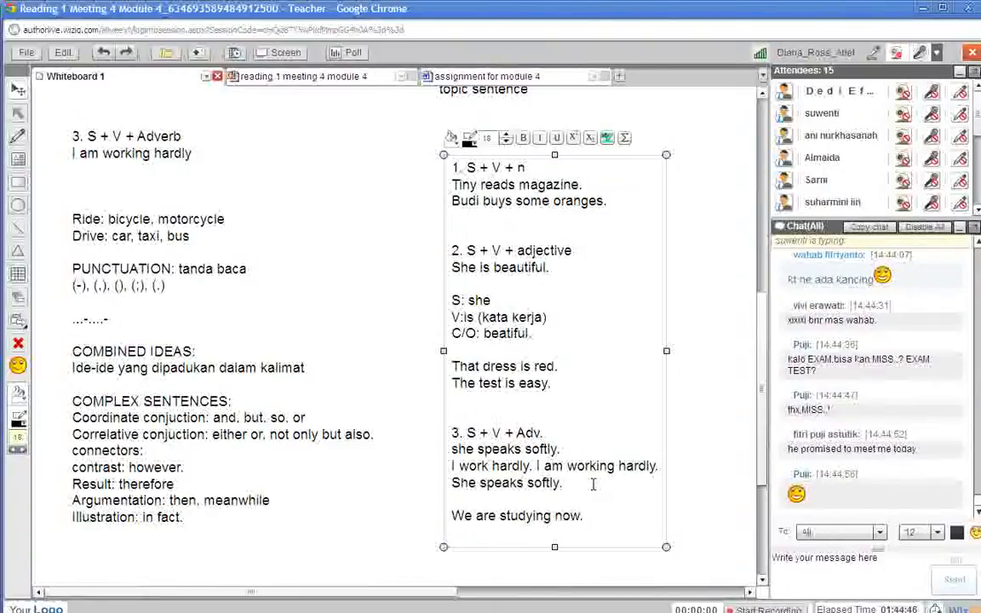
scroll(down, 3)
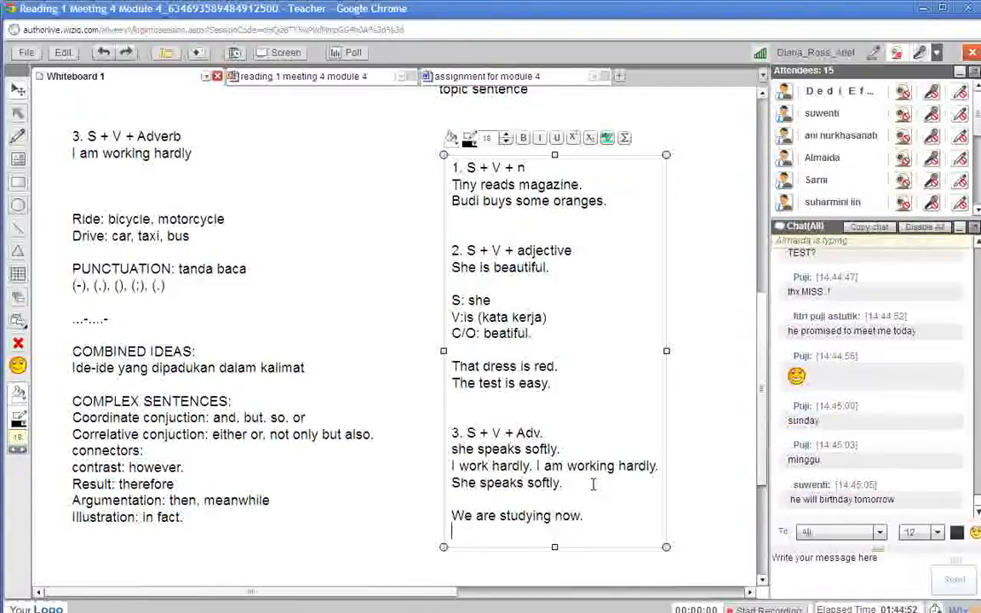
Add 'We study English every Sunday.' on the next line
text(We st)
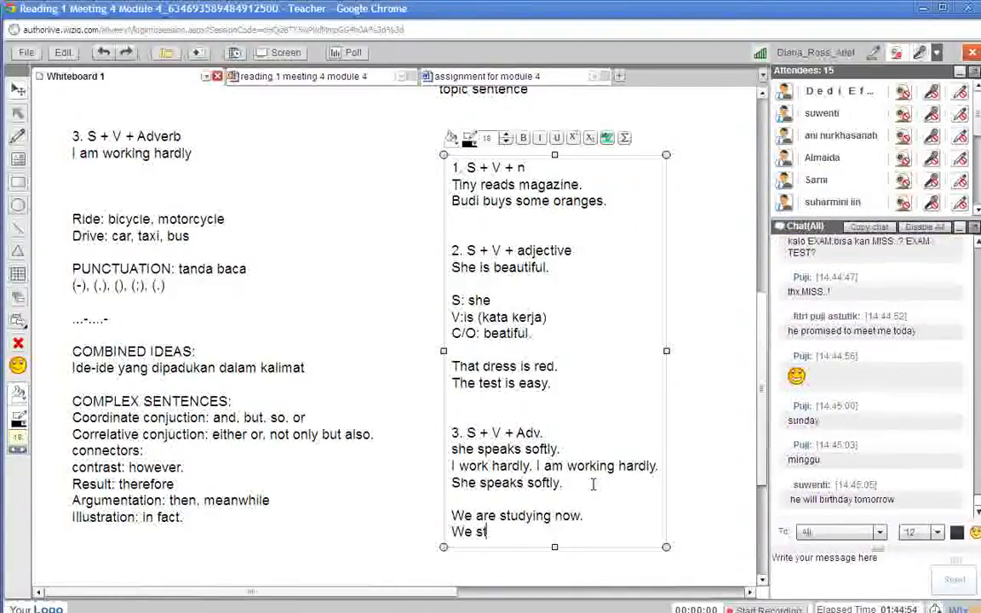
text(udy)
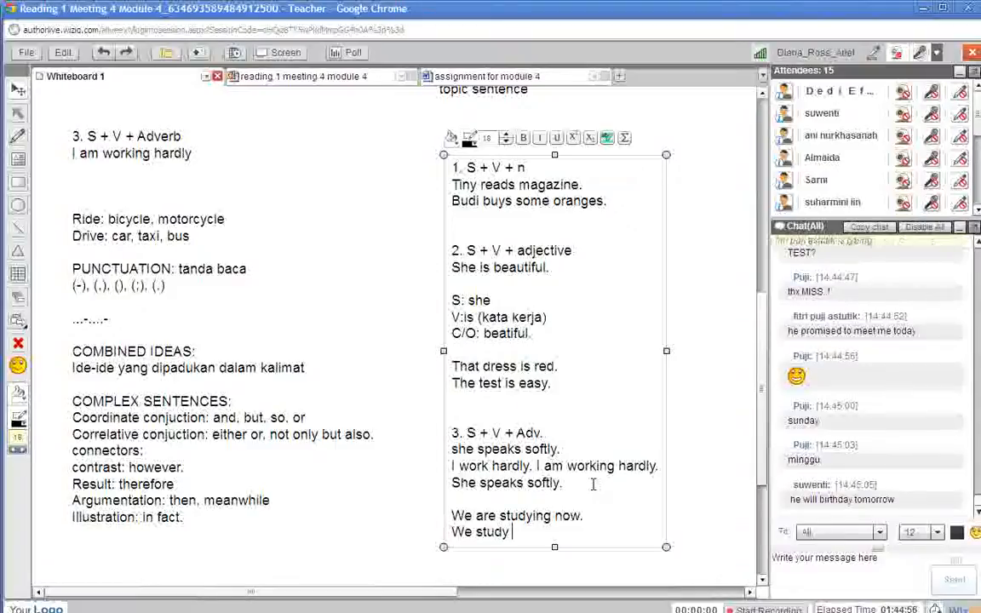
text(English every Sund)
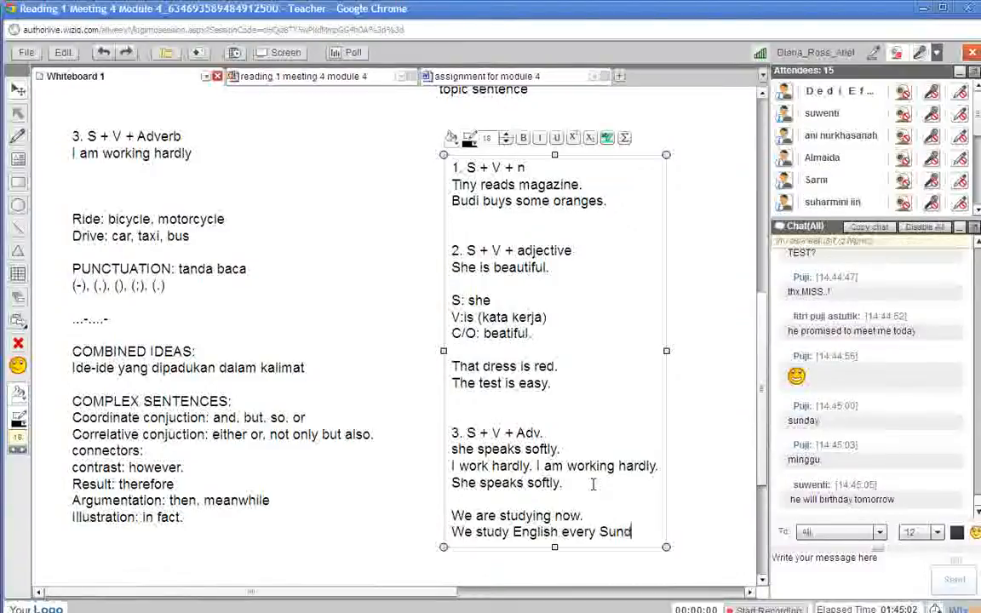
text(ay.)
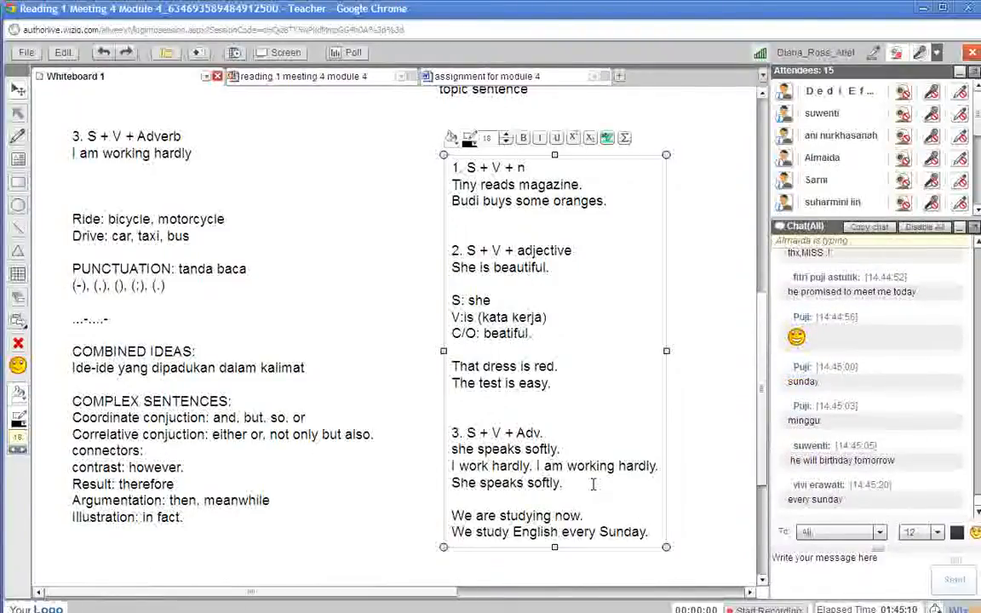
Add 'His birthday is tomorrow.' as a further adverb example
text(His)
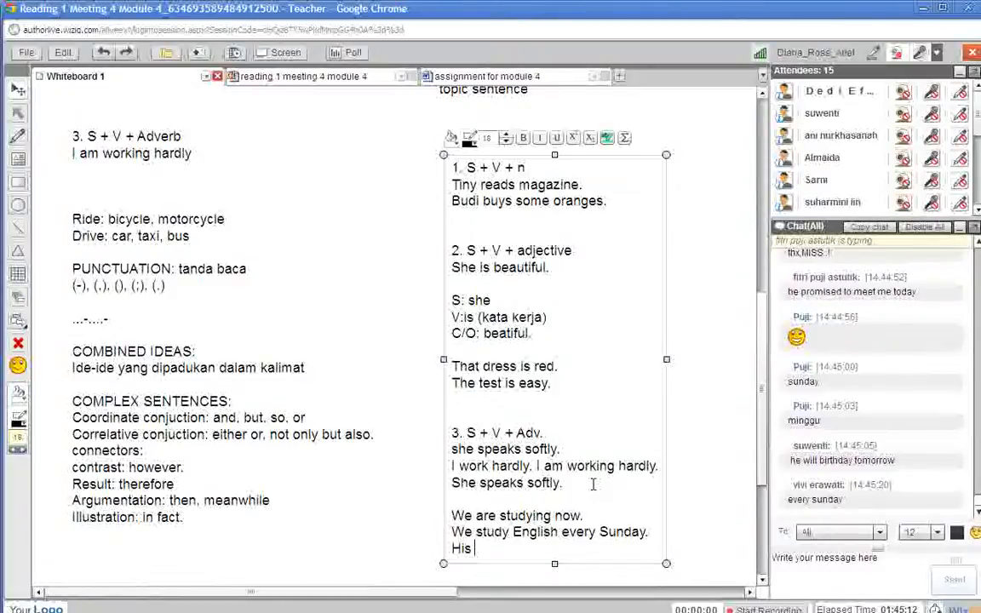
text(birt)
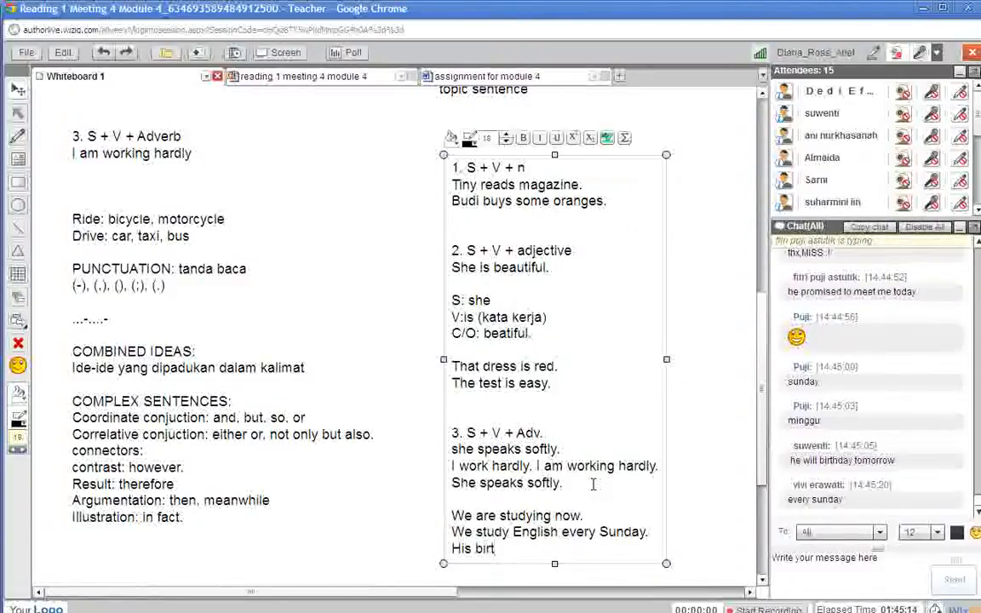
text(hday is)
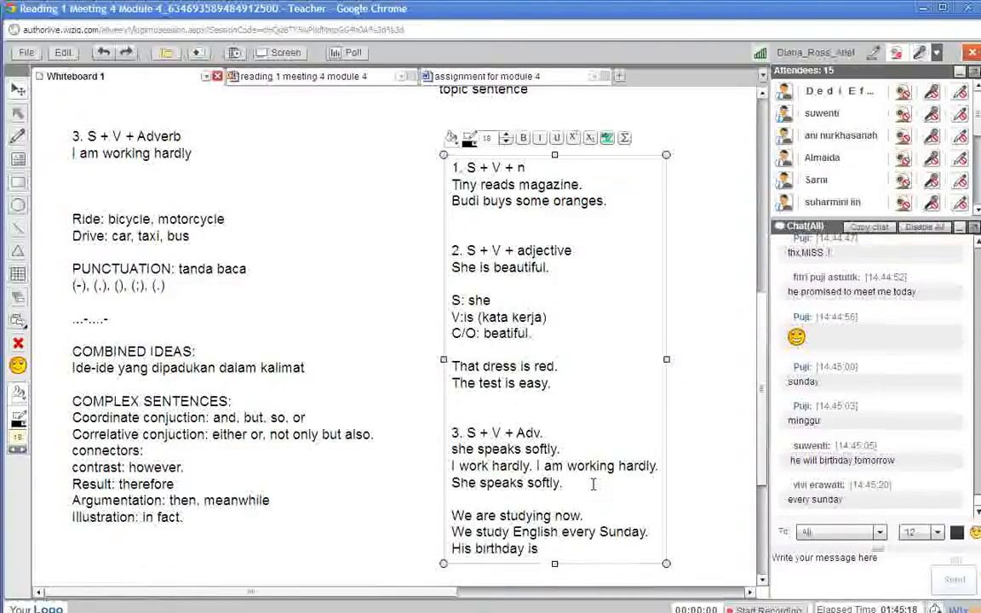
text(tomorro)
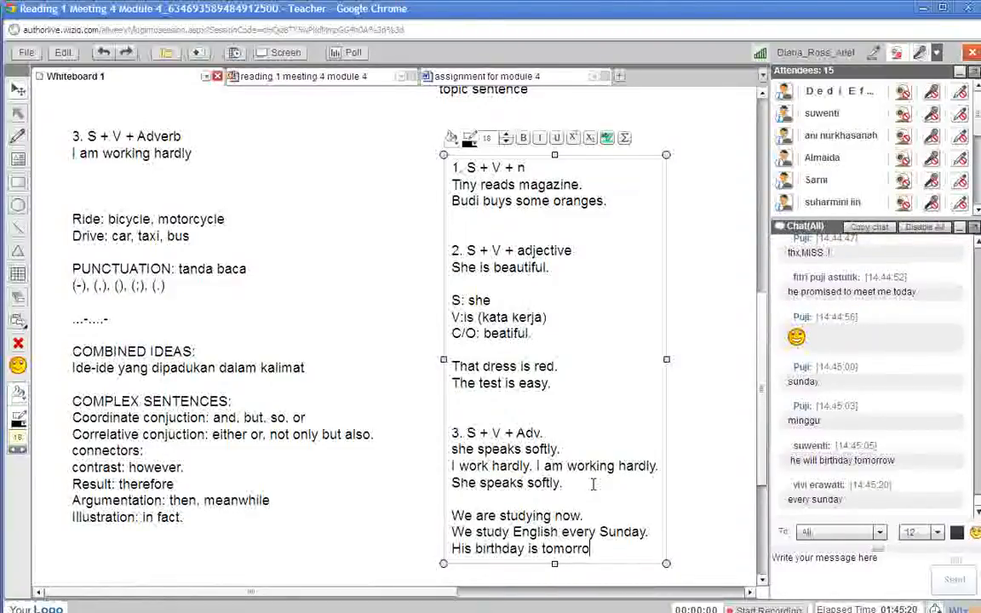
text(.)
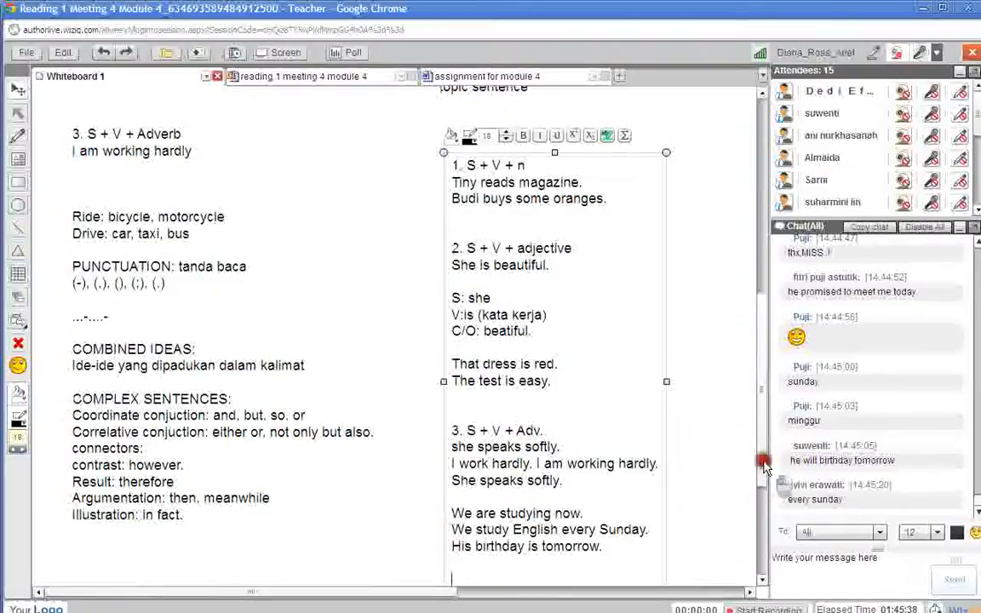
scroll(down, 3)
text(He l)
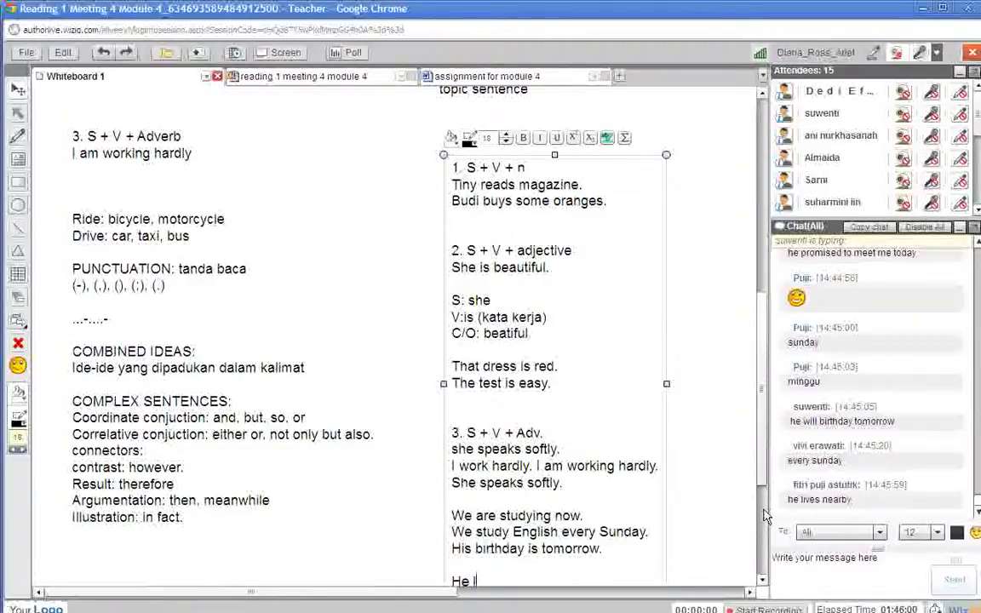
Add the final adverb example 'He lives nearby'
text(ives)
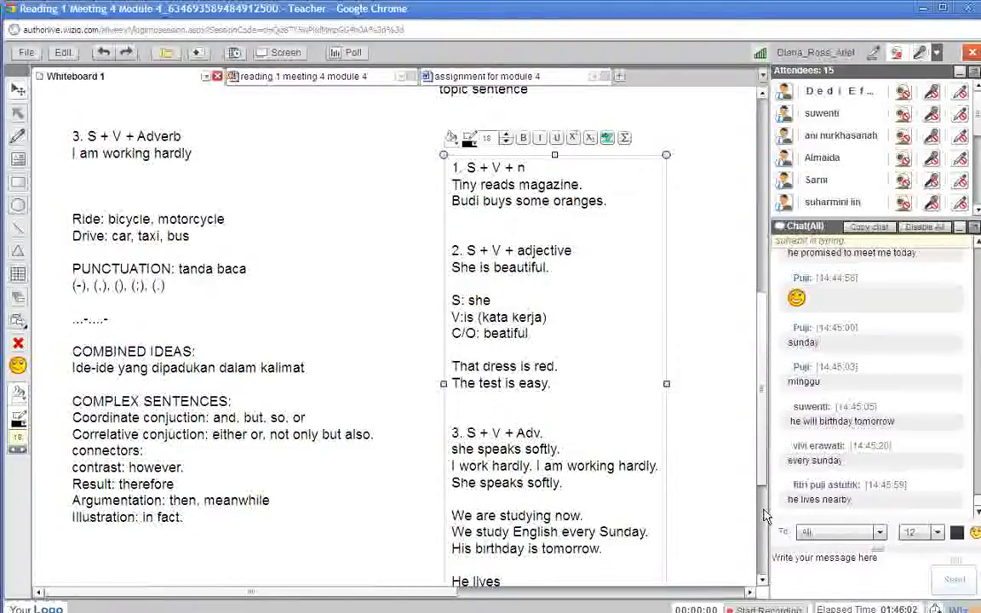
text(nearby)
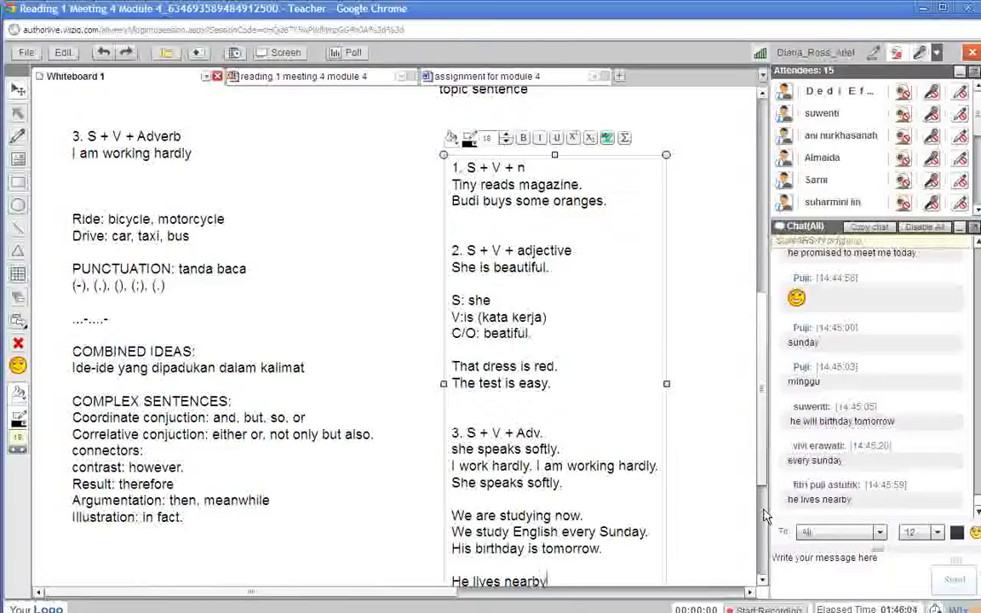